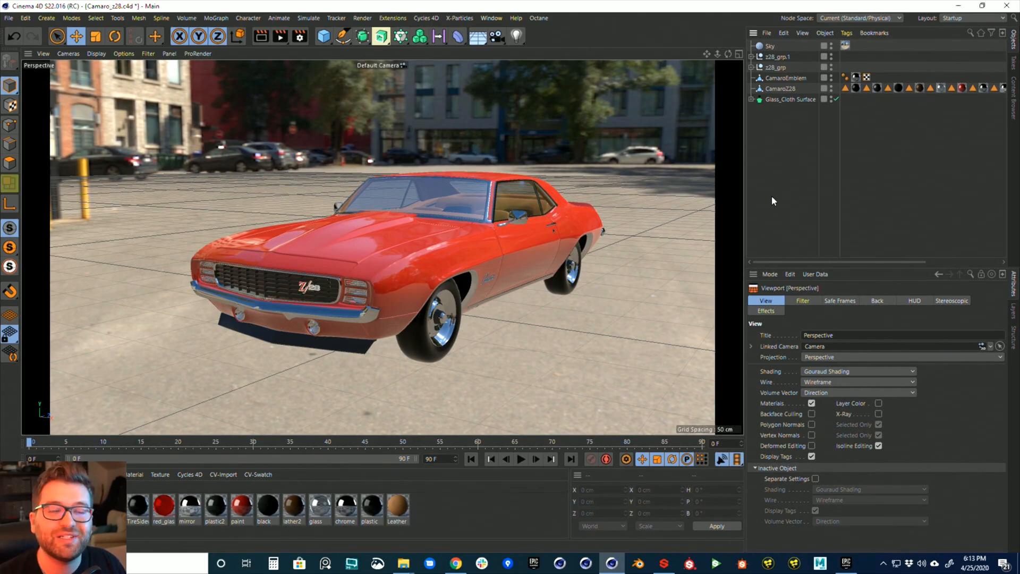
- Clear the selection so the Attributes panel shows the Project Settings
click(969, 18)
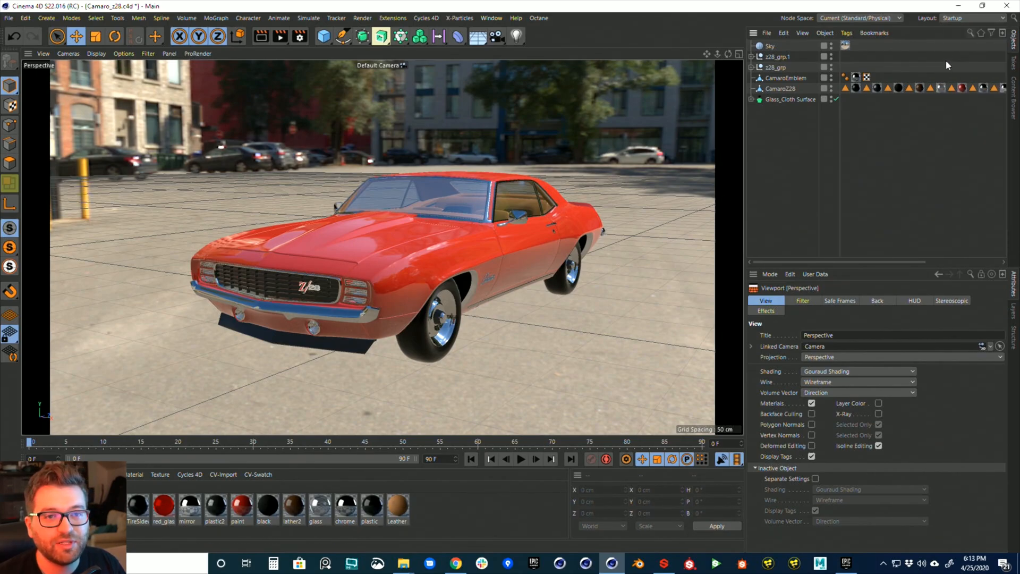
click(969, 18)
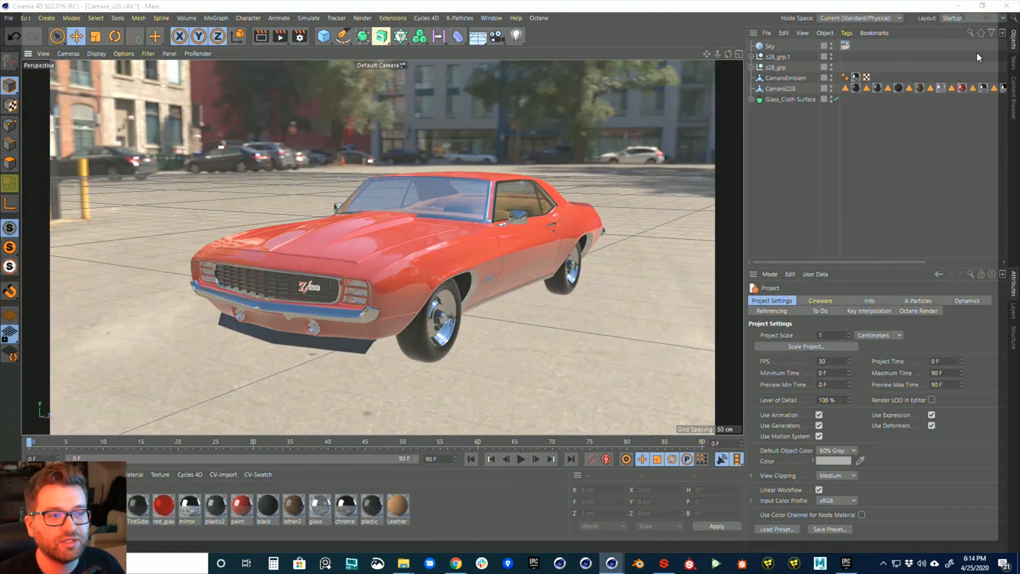
- Switch to the BP - UV Edit layout and select the Camaro228 body object
click(953, 18)
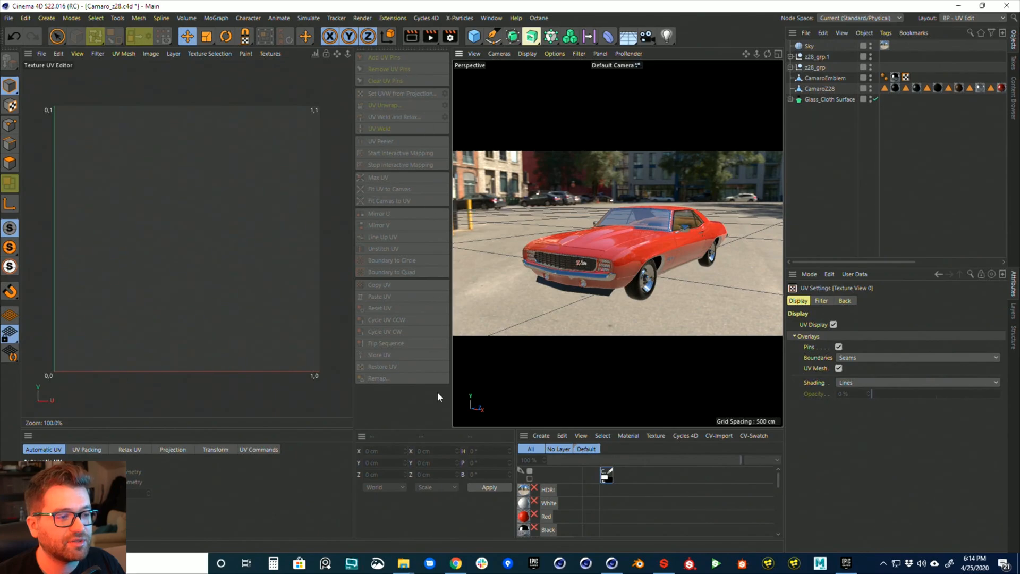
mouse_move(790, 511)
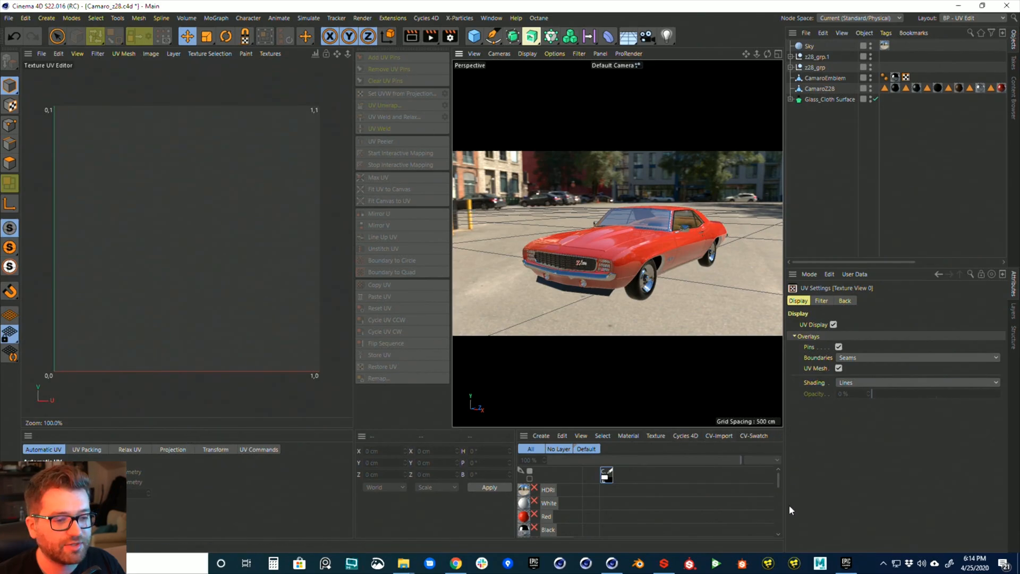
mouse_move(759, 457)
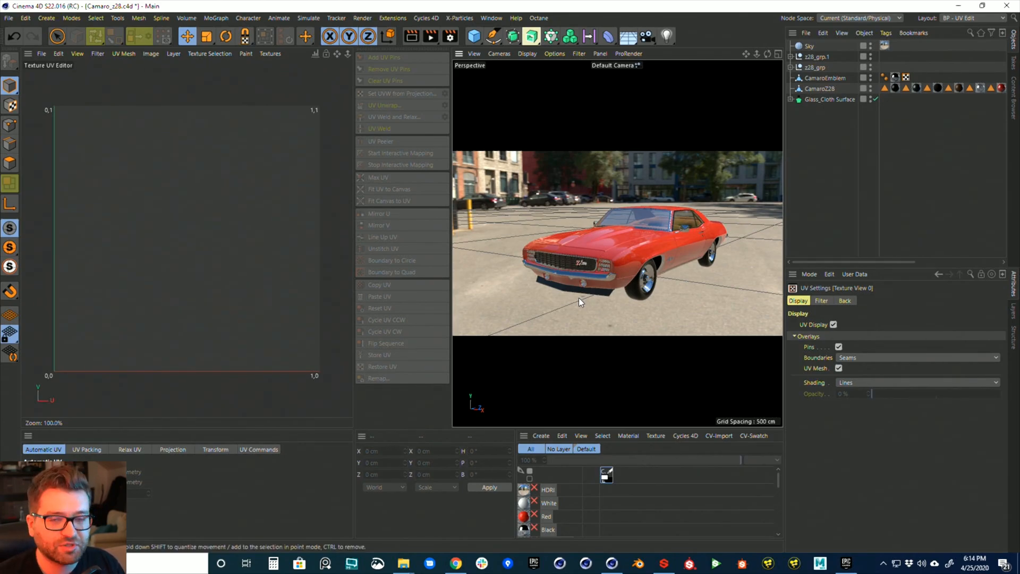
click(822, 88)
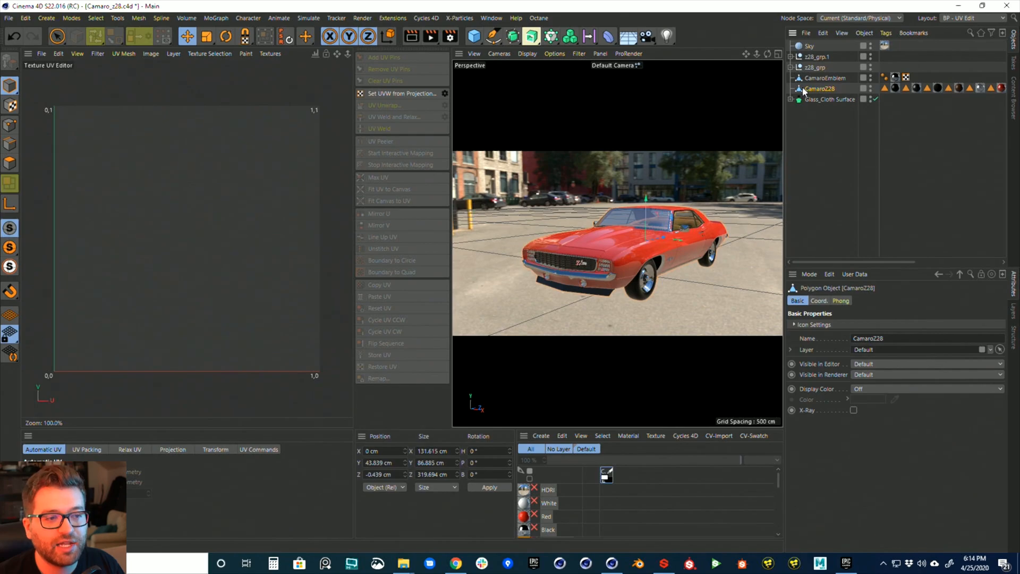
- Start Set UVW from Projection named Camaro_UVW with Automatic Packed UVs as projection type
click(400, 93)
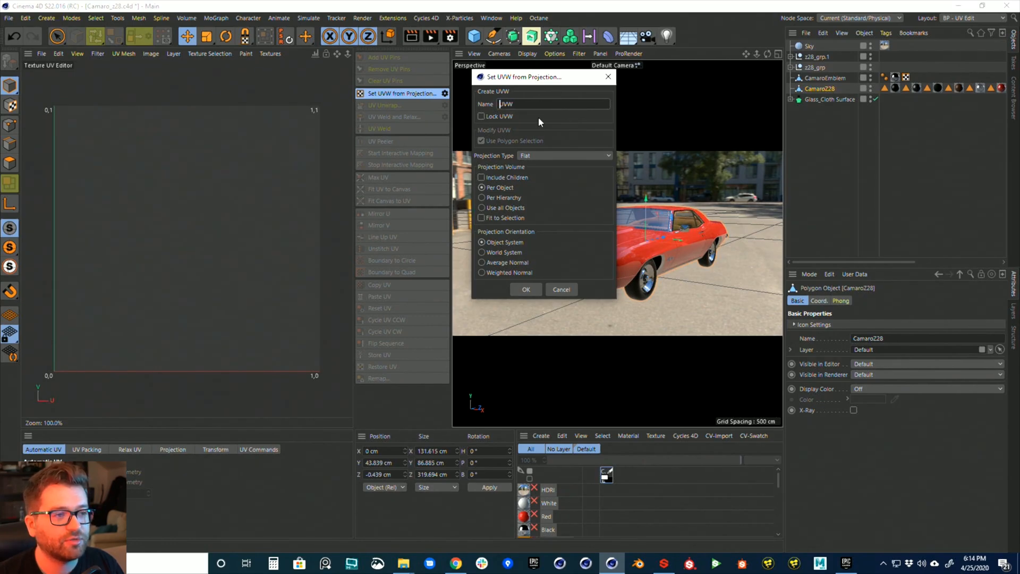
text(Camaro)
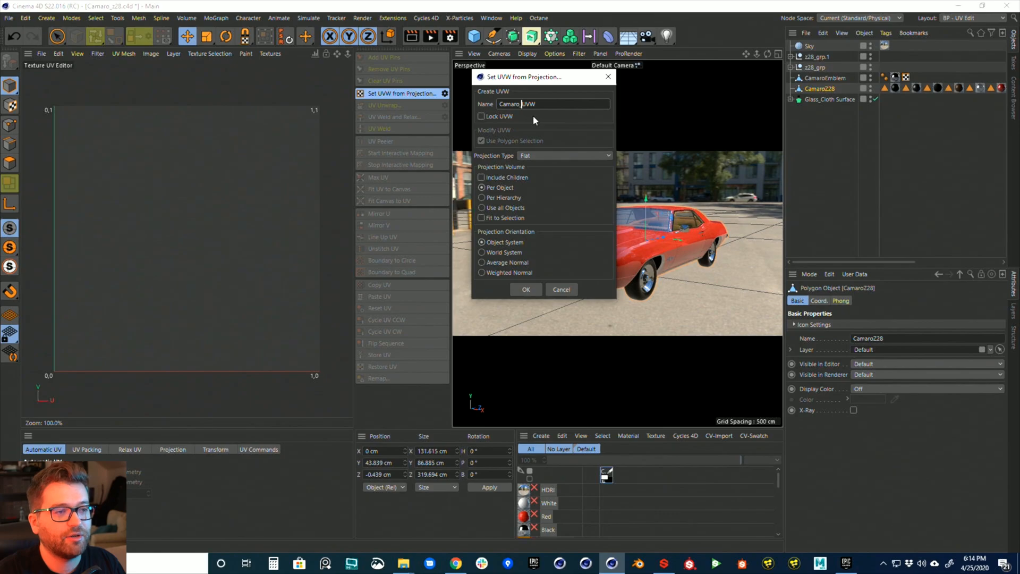
click(564, 155)
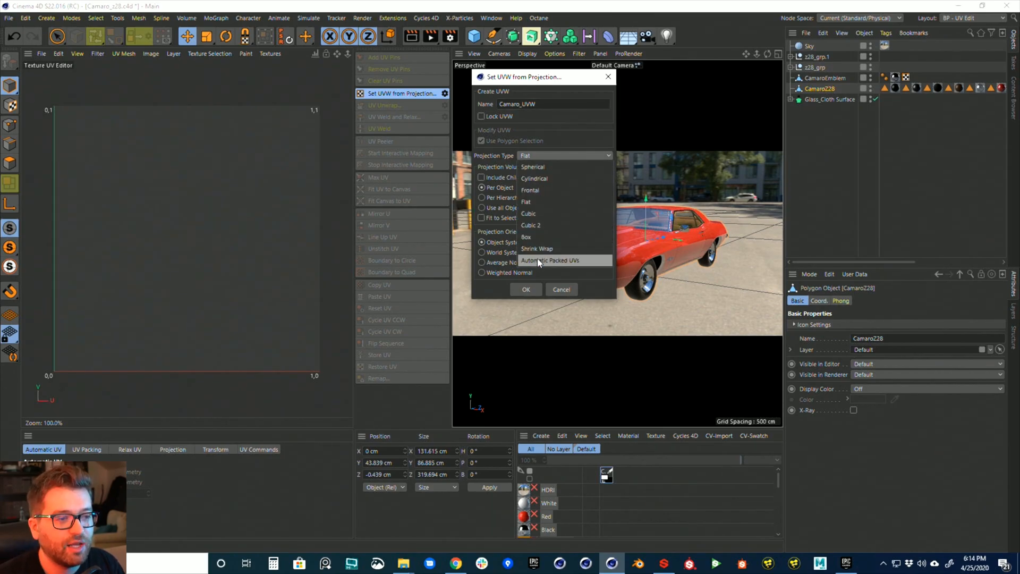
click(550, 260)
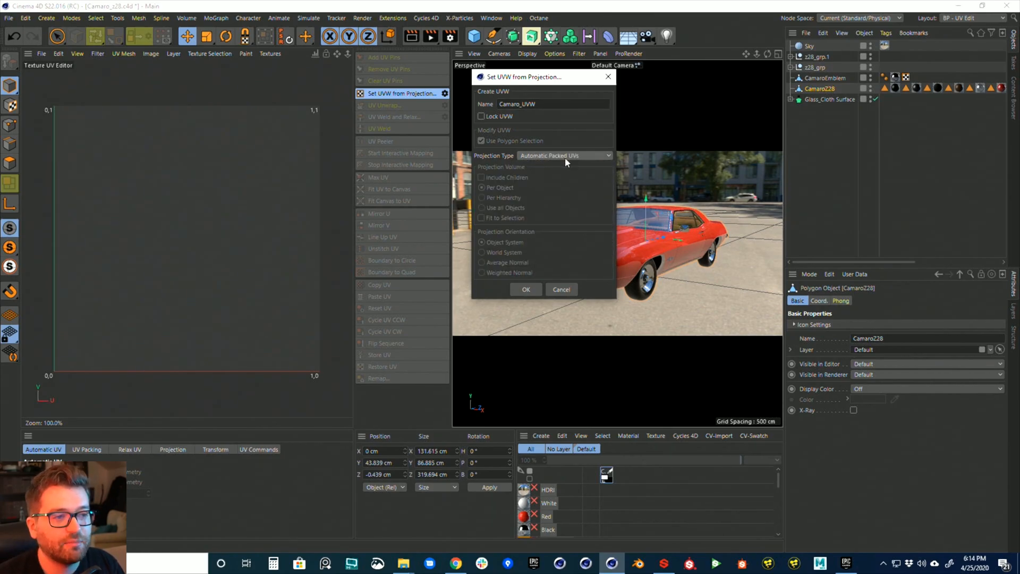
- Confirm the dialog to generate the packed UV layout for the Camaro body
click(526, 289)
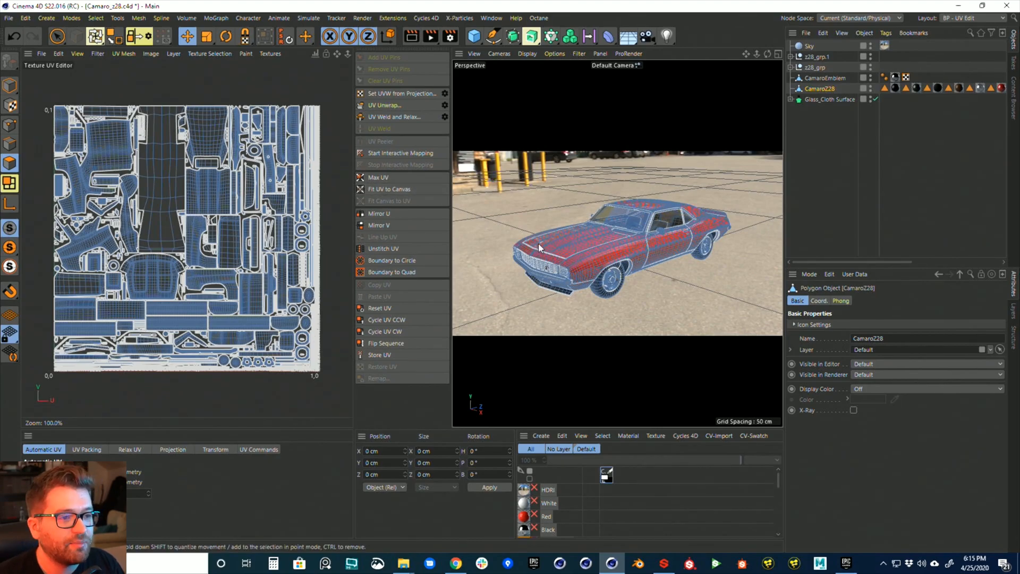
mouse_move(578, 242)
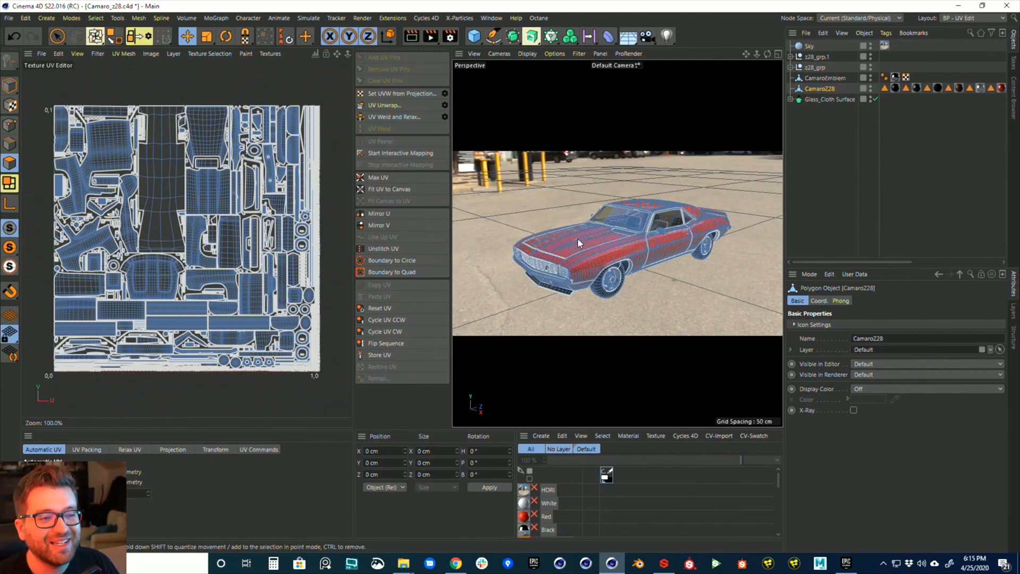
- Select the hood polygons and set the UV view to UV No Boundaries
click(581, 241)
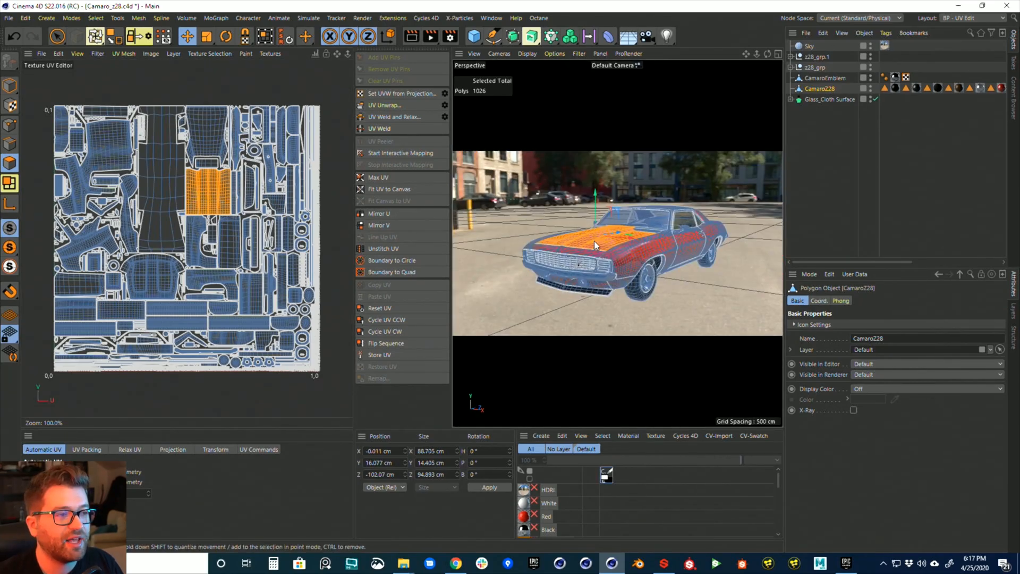
click(76, 53)
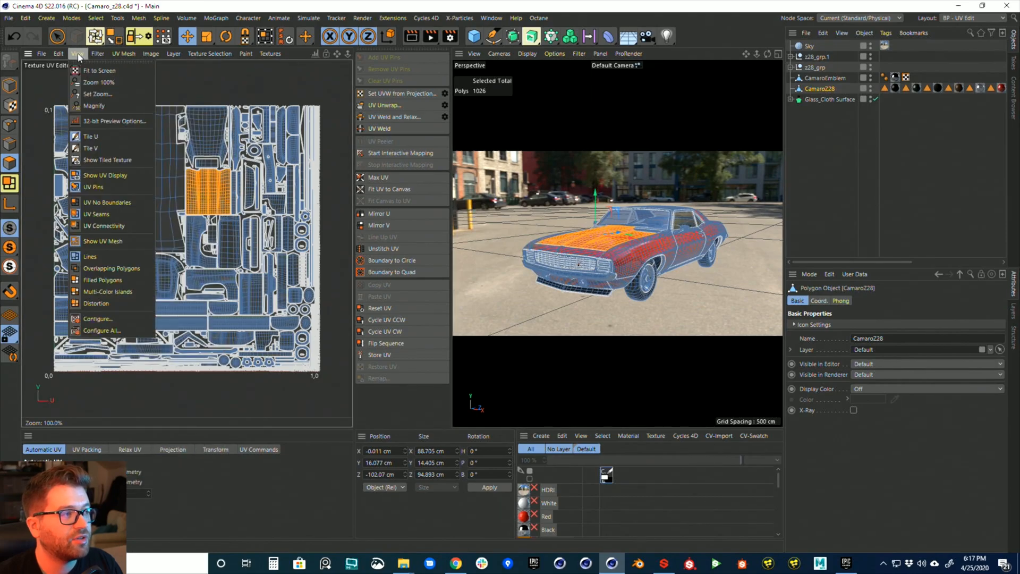
mouse_move(107, 201)
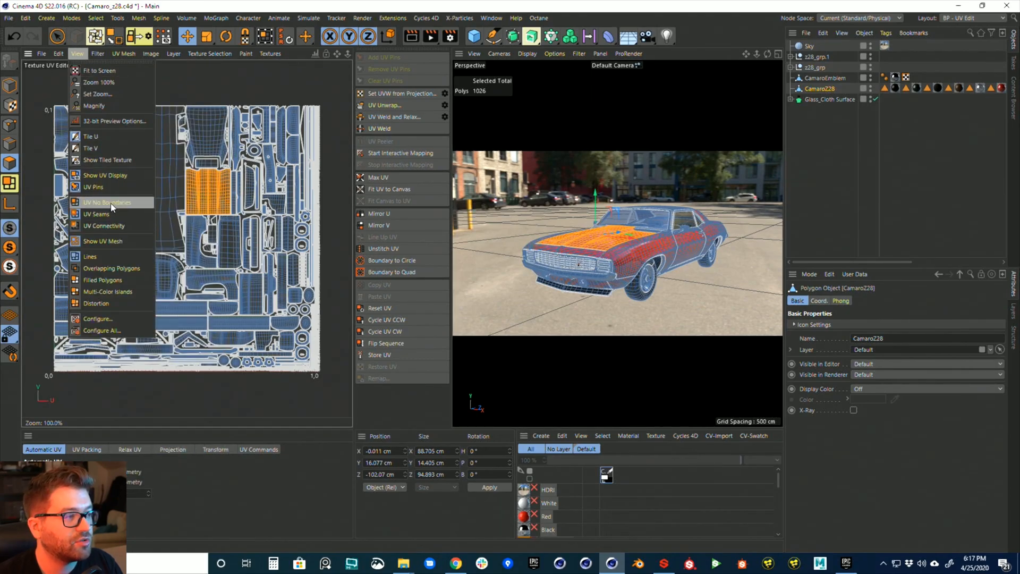
click(106, 202)
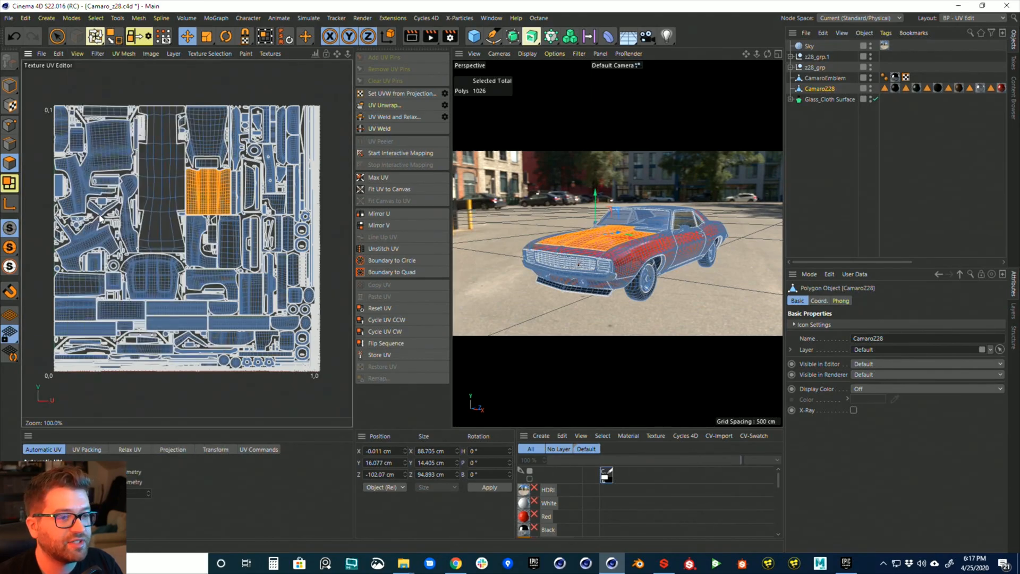
click(77, 53)
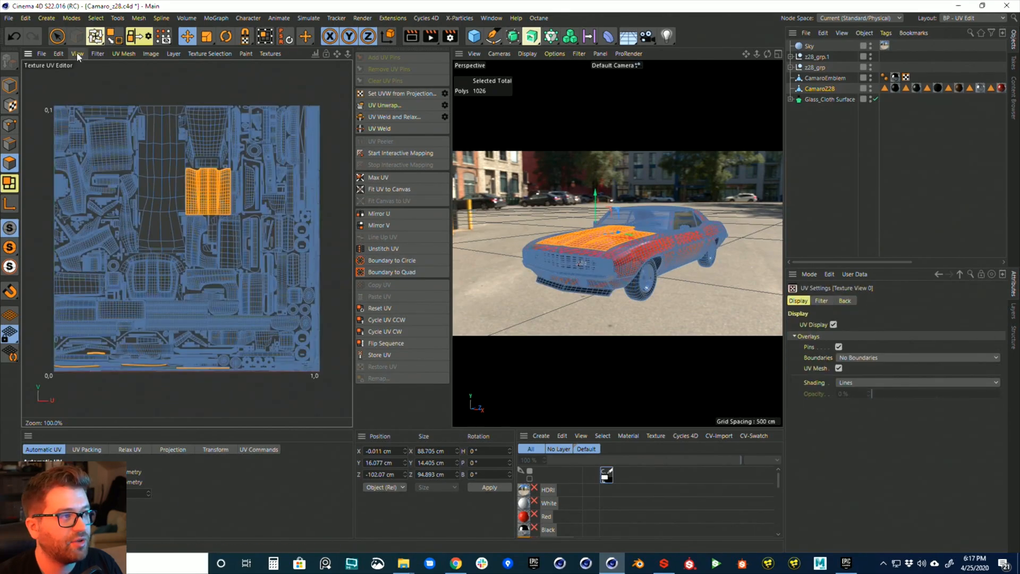
click(76, 54)
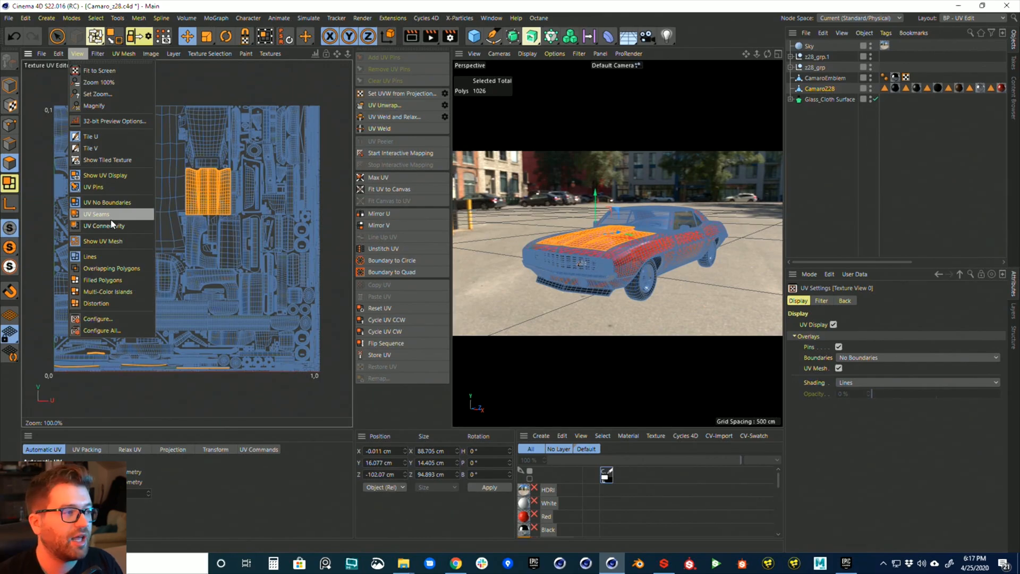
click(105, 226)
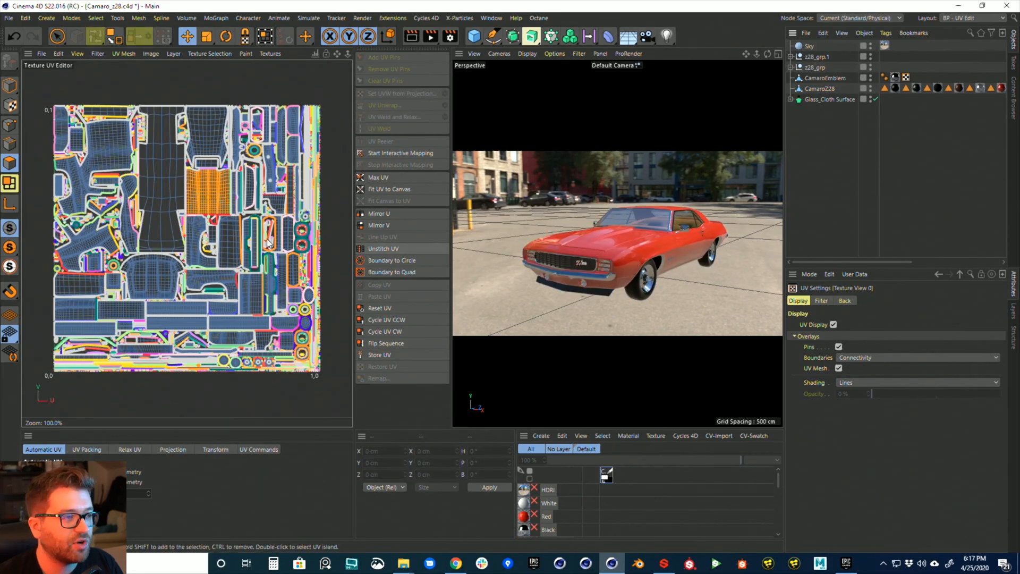
mouse_move(221, 231)
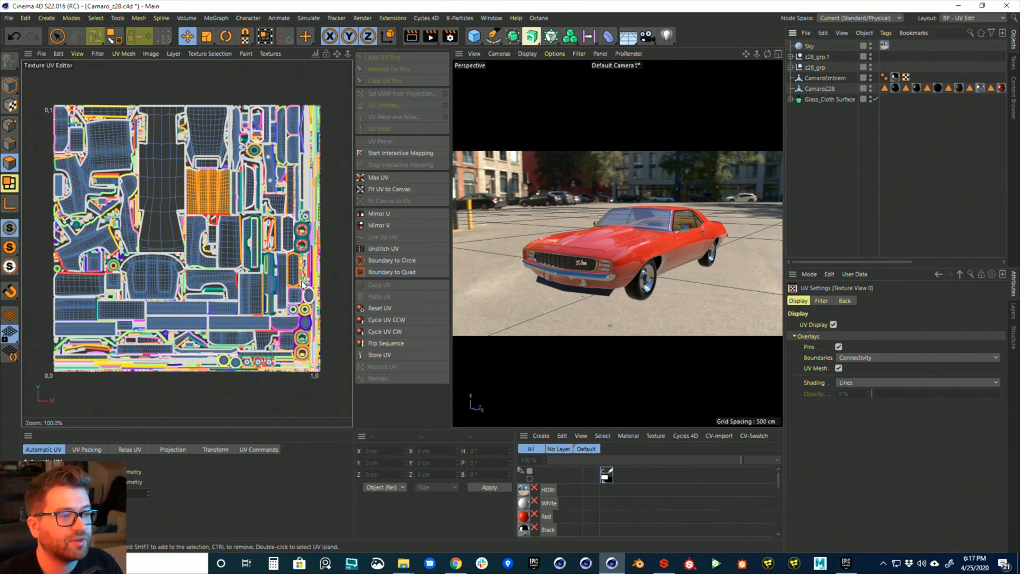
click(76, 53)
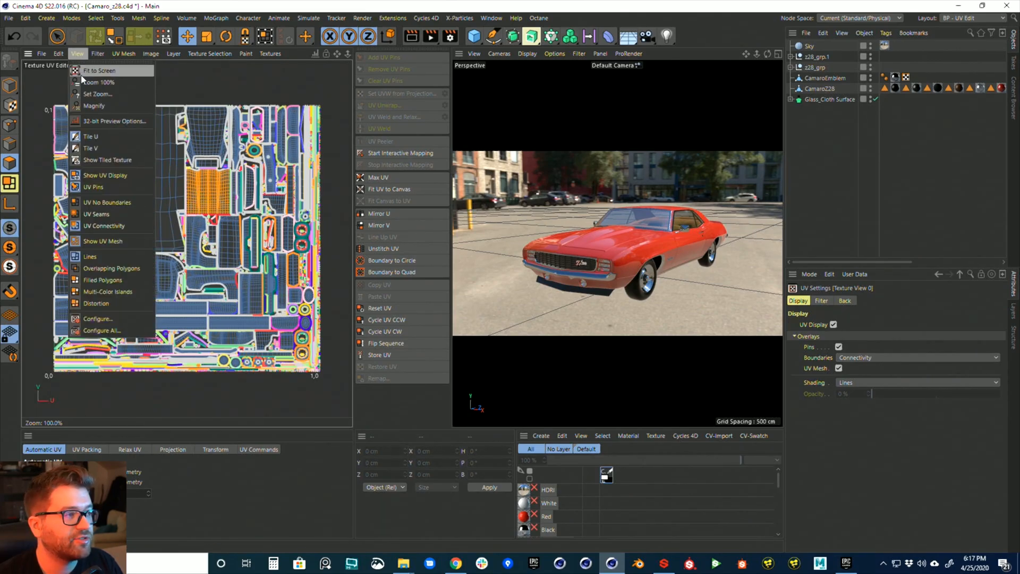
mouse_move(93, 187)
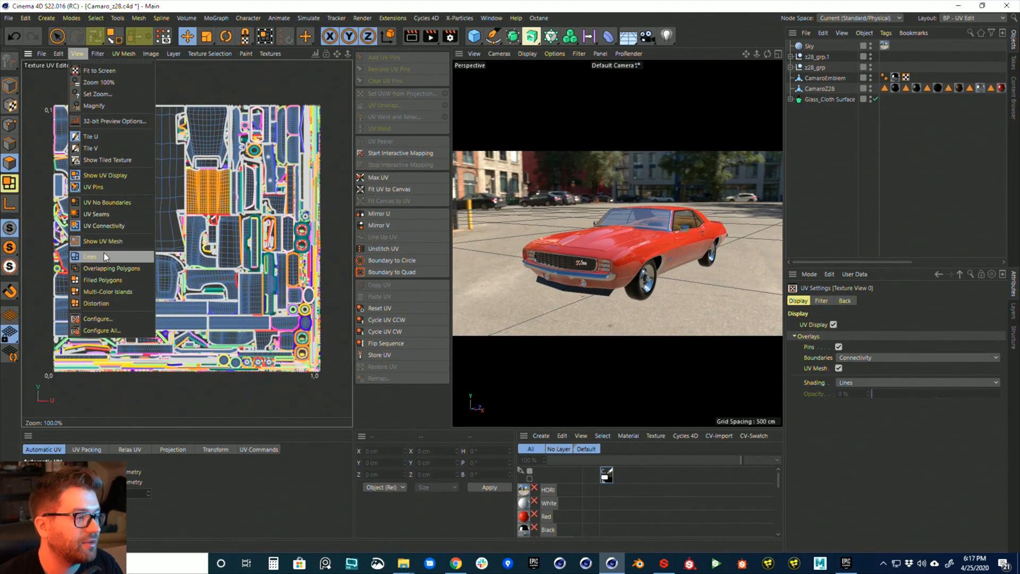
mouse_move(111, 268)
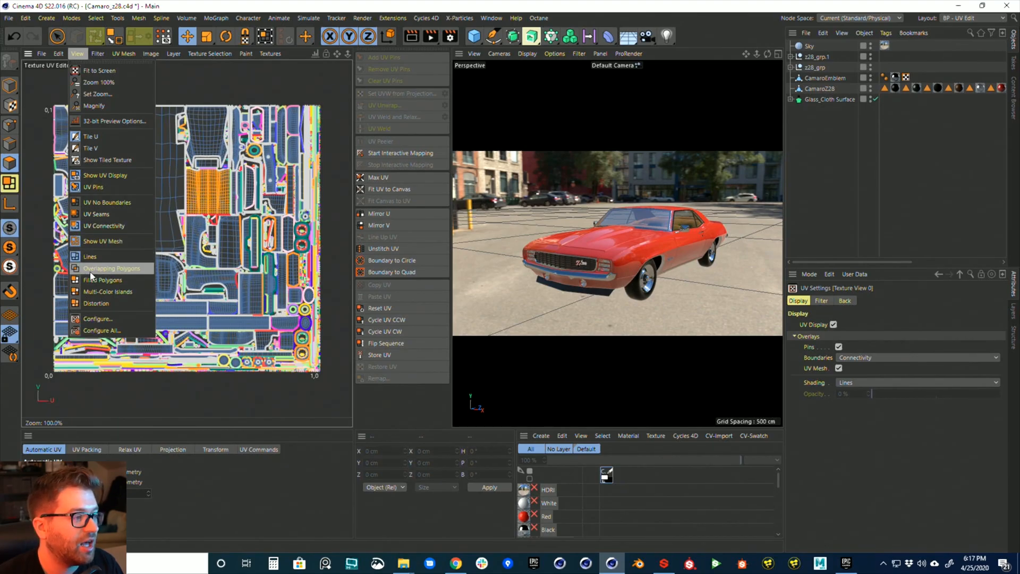
click(112, 268)
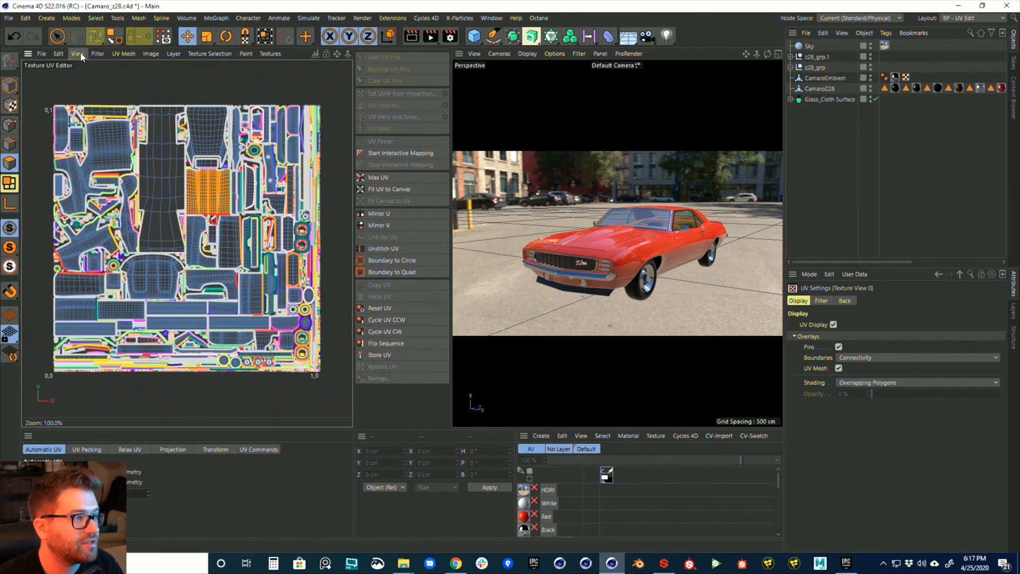
click(97, 54)
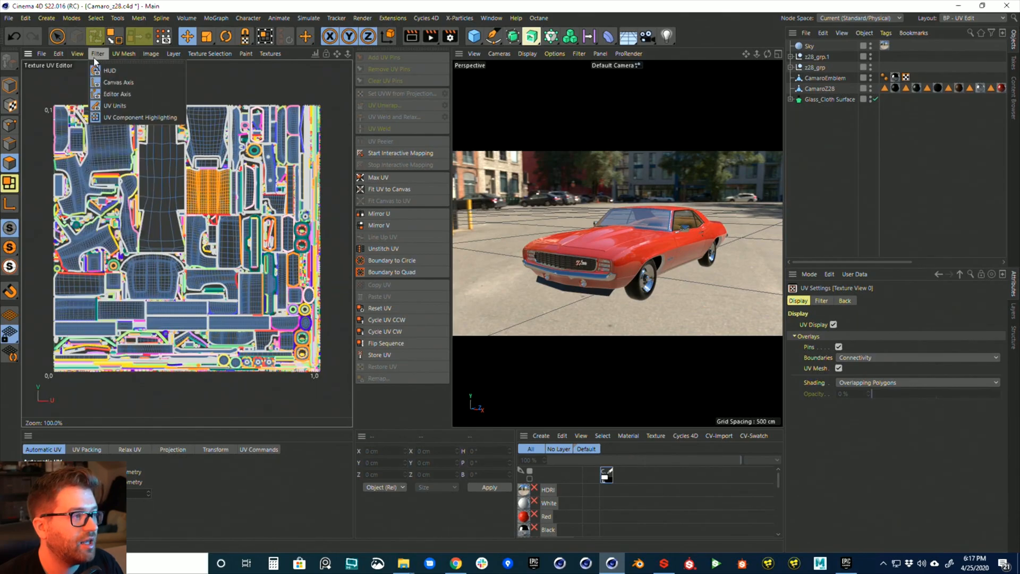
click(76, 54)
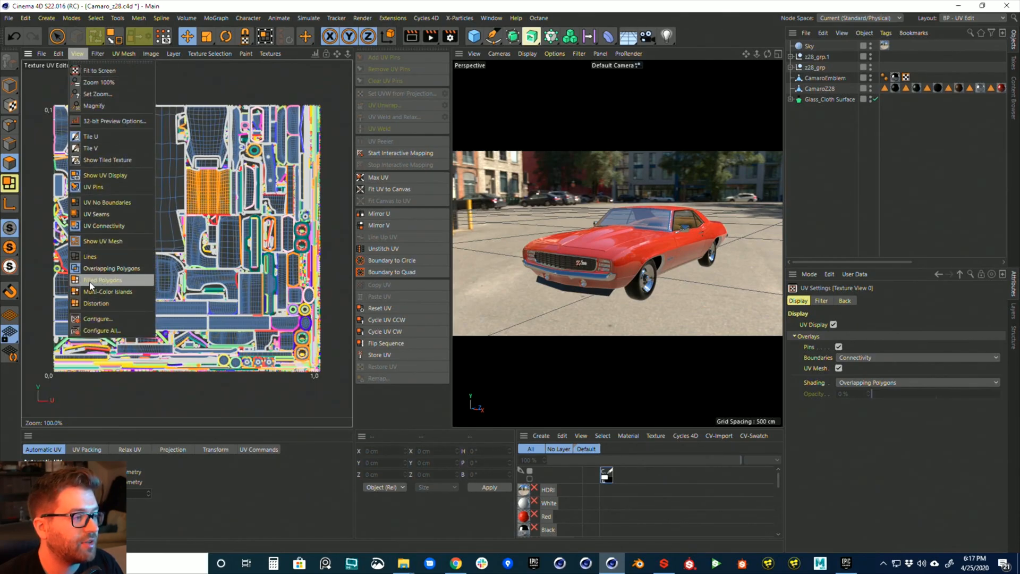
click(102, 280)
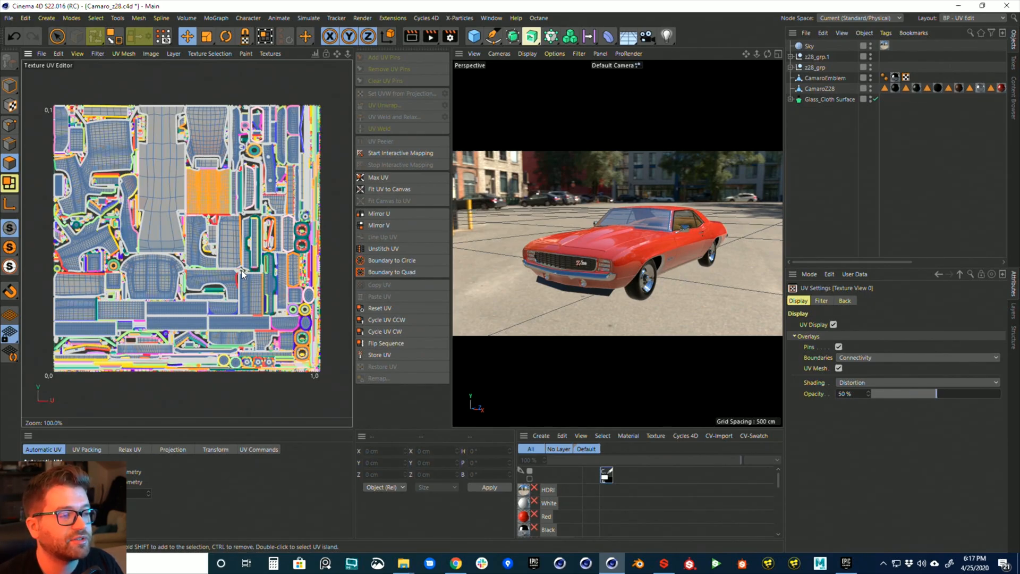
mouse_move(220, 341)
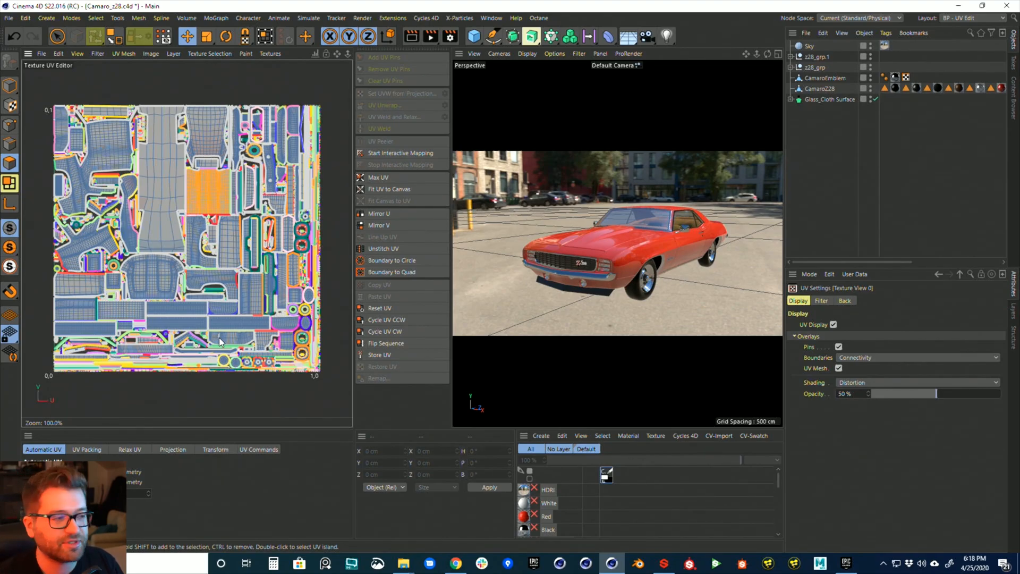
mouse_move(787, 208)
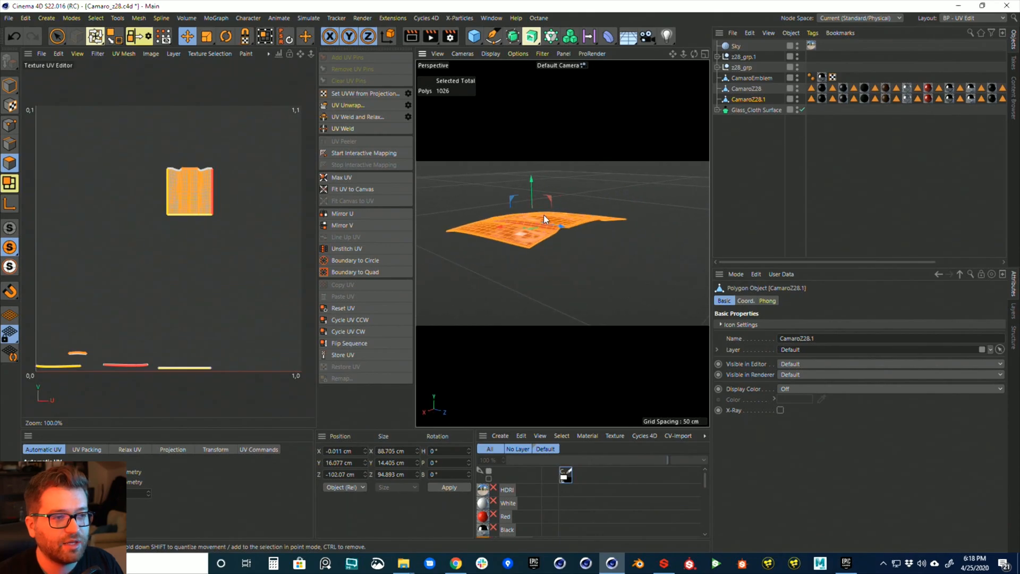
- In the viewport's Effects settings set Supersampling to None with Resolution checked
click(518, 54)
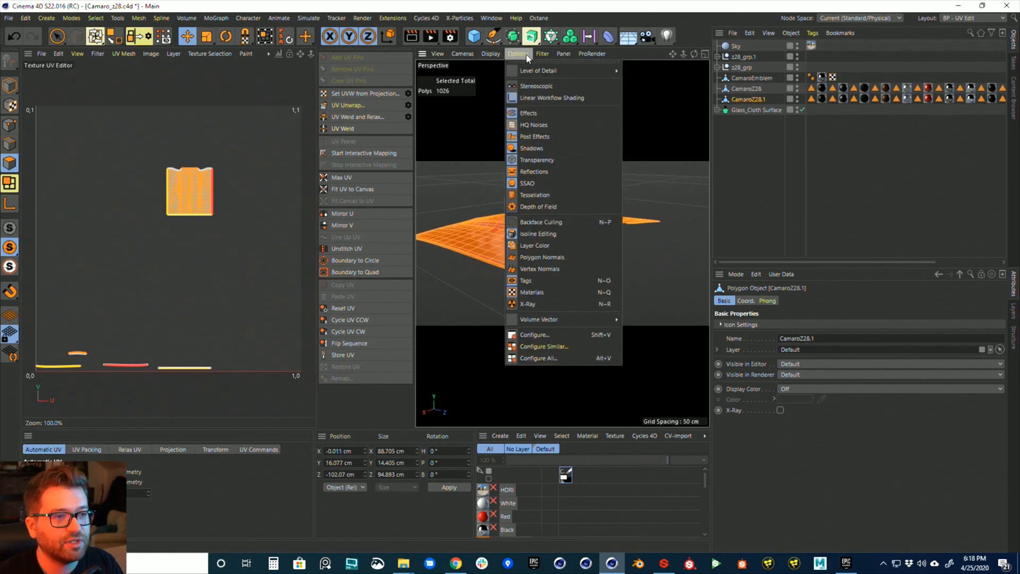
click(542, 53)
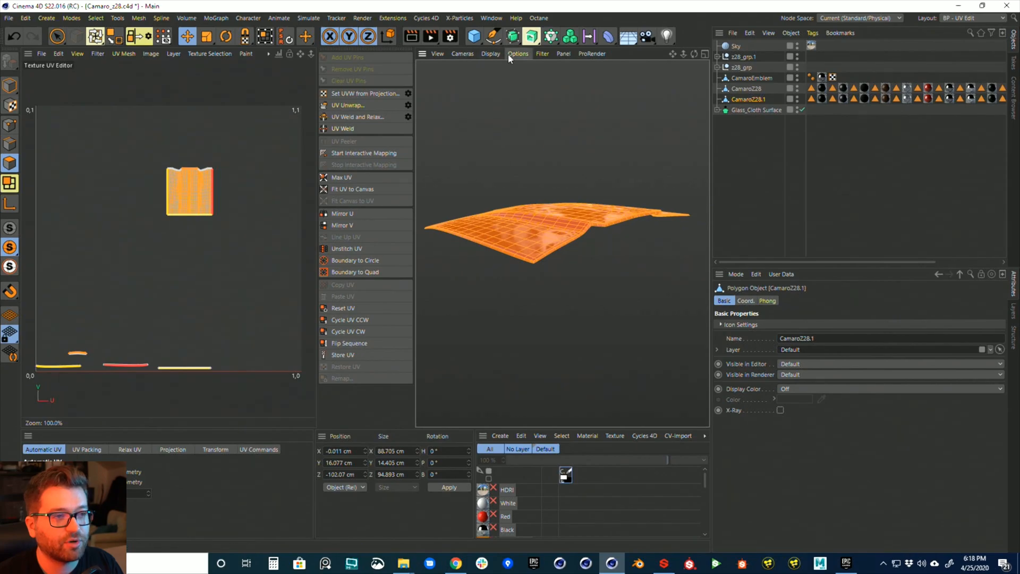
click(517, 53)
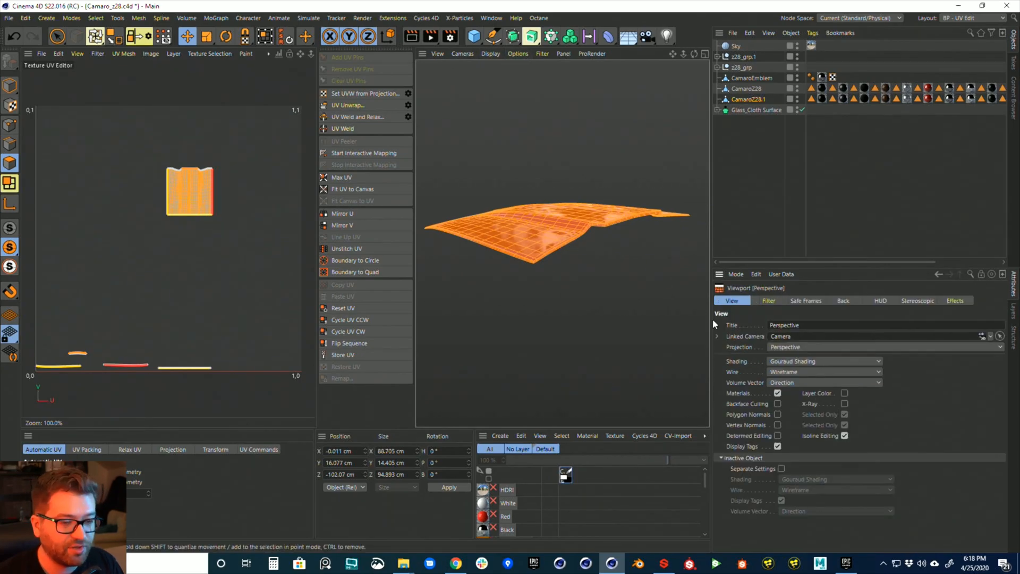
click(767, 300)
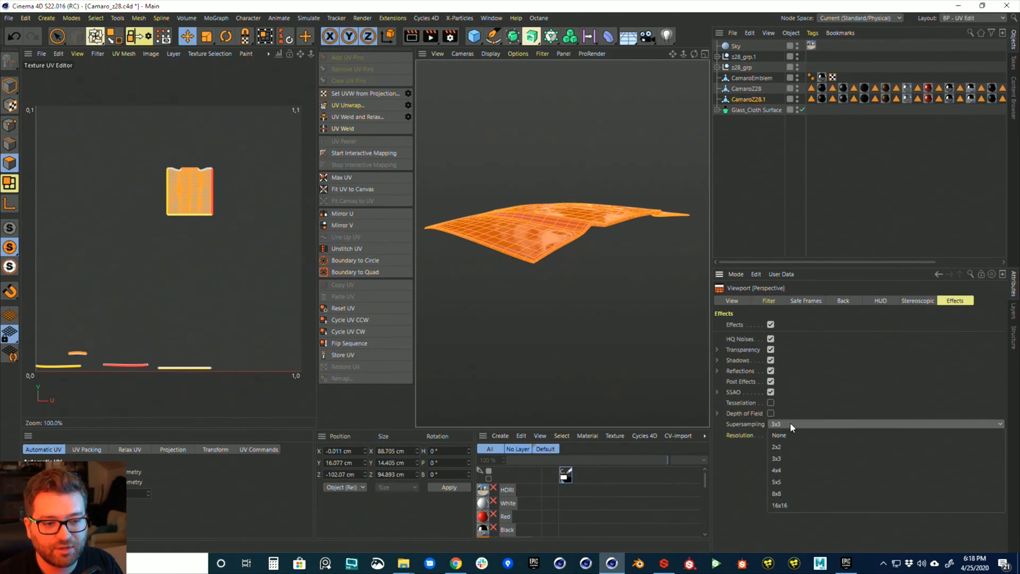
click(779, 435)
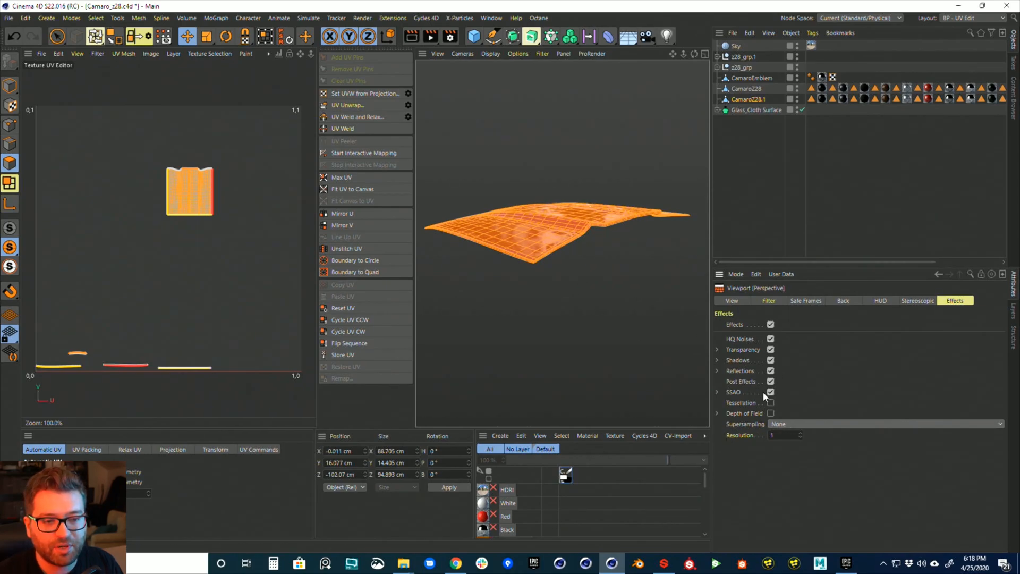
click(716, 371)
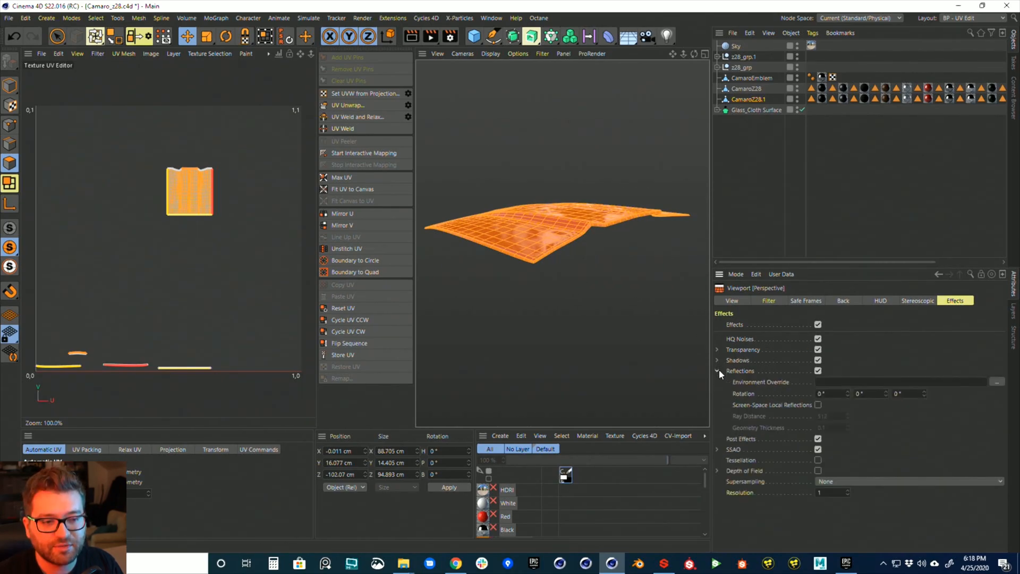
click(718, 370)
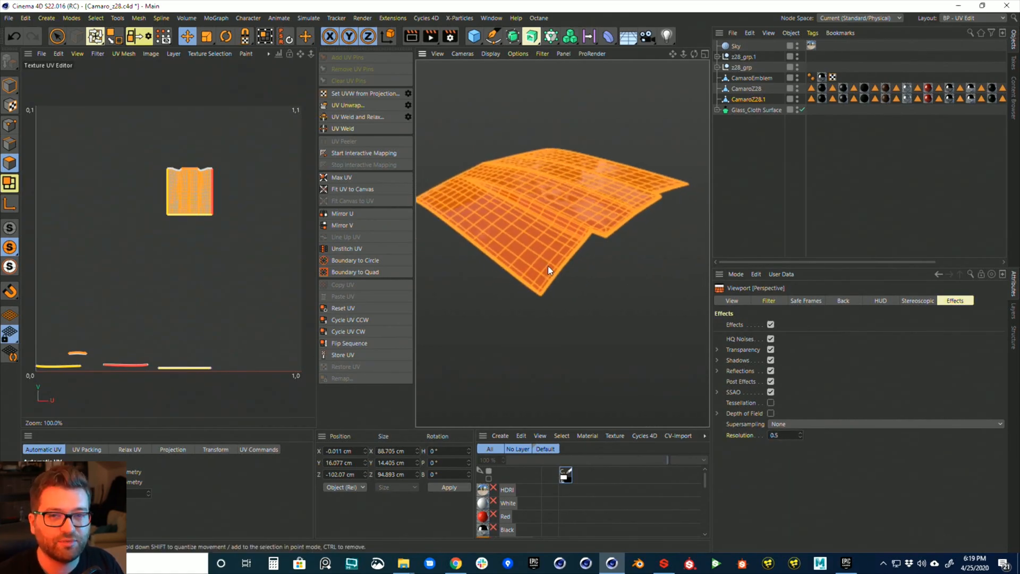
click(781, 435)
text(1)
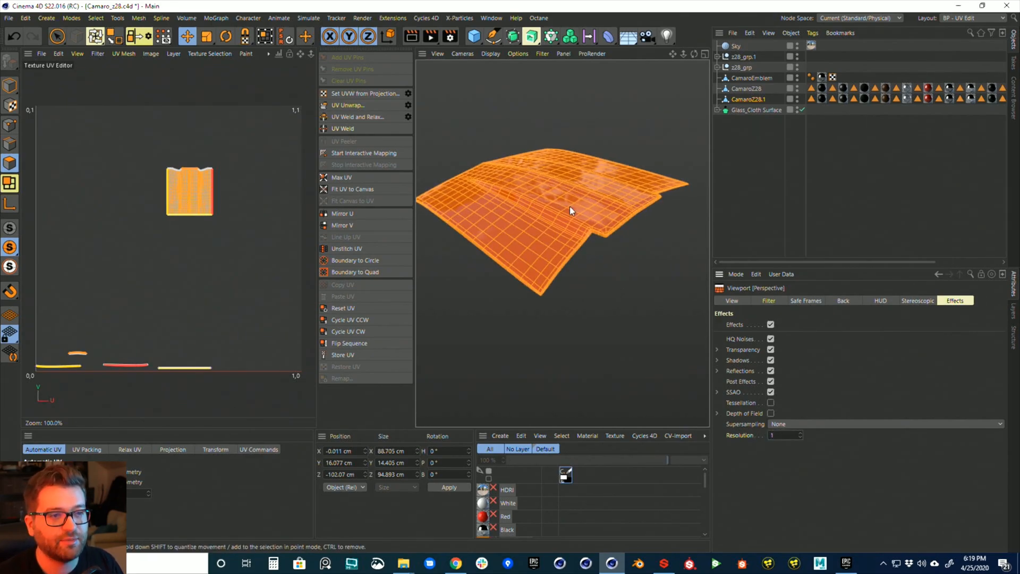
click(541, 53)
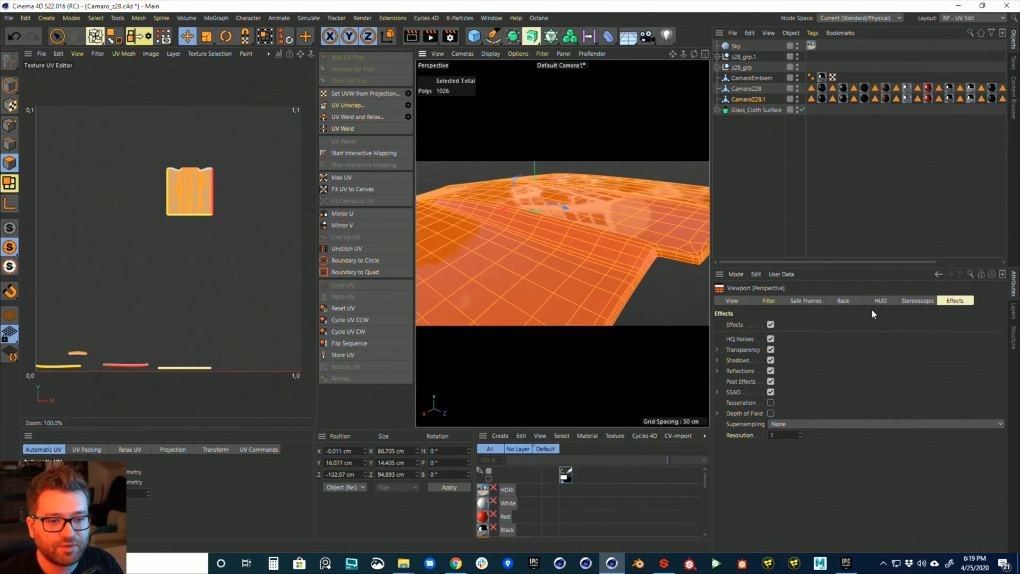
- Select the panel's border seam edges and run UV Unwrap to flatten it into one island
click(805, 300)
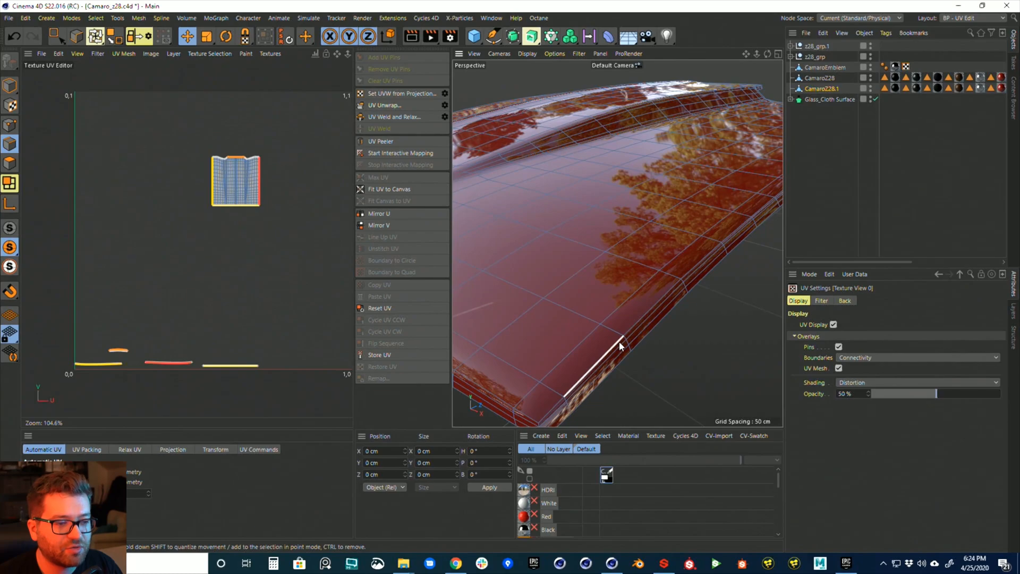
click(618, 349)
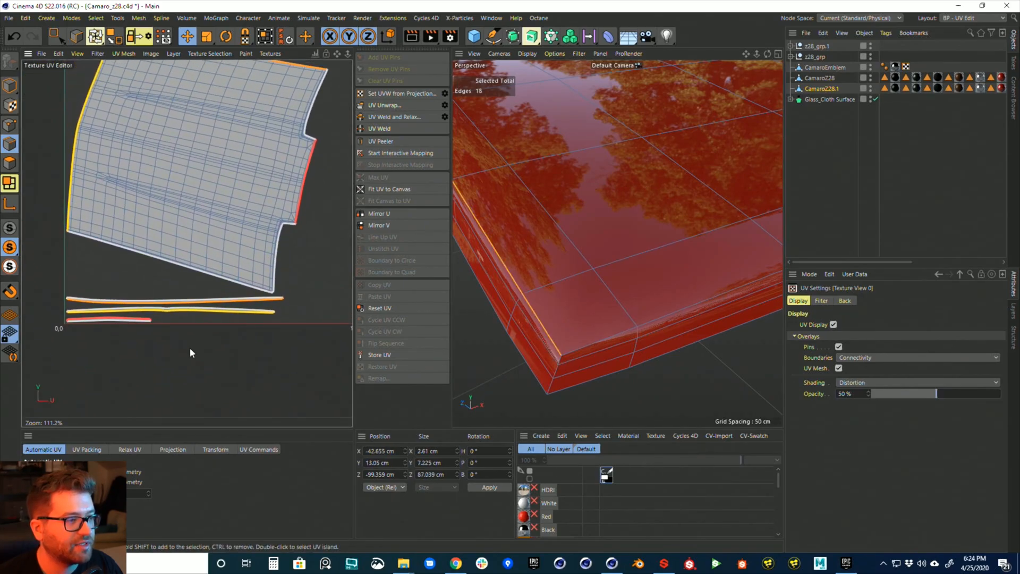
click(57, 53)
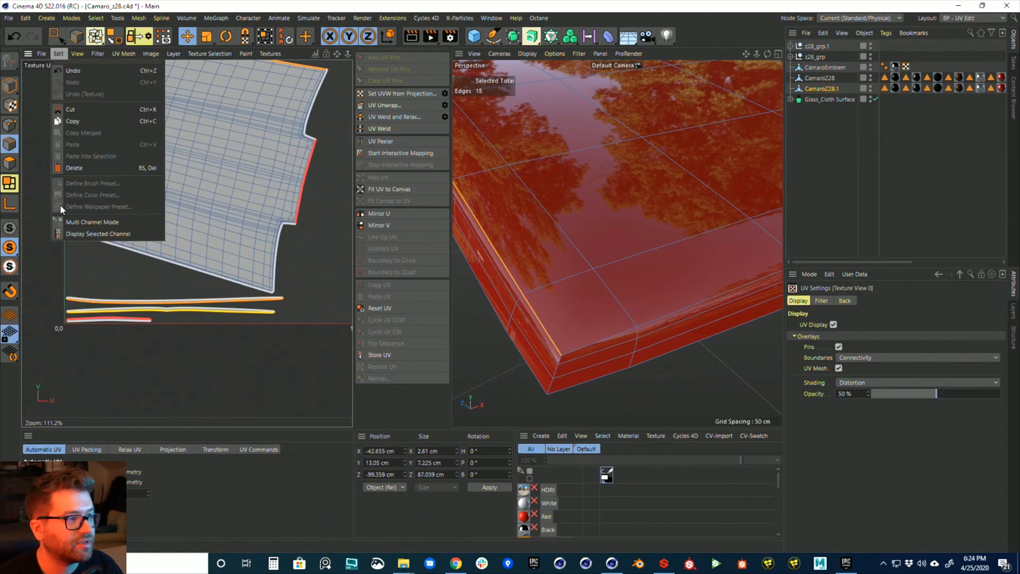
click(77, 53)
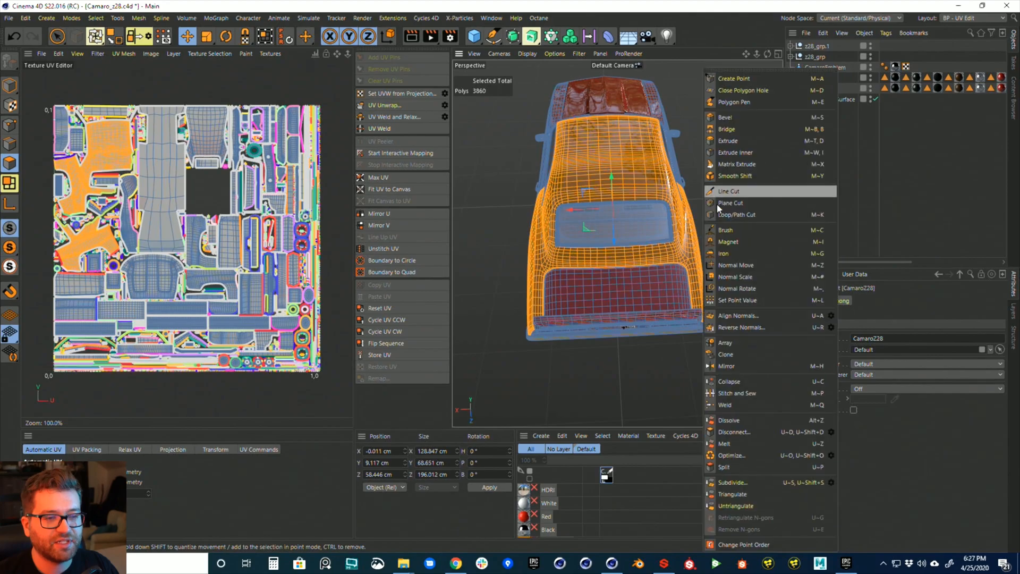
mouse_move(737, 454)
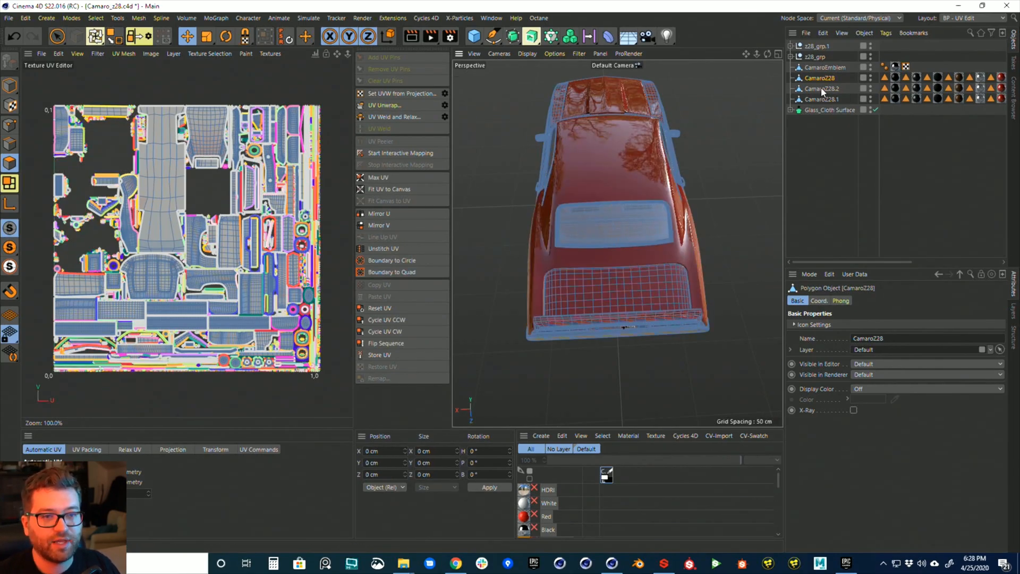
- Select the newly split roof-and-quarters object Camaro228.2 for unwrapping
click(825, 88)
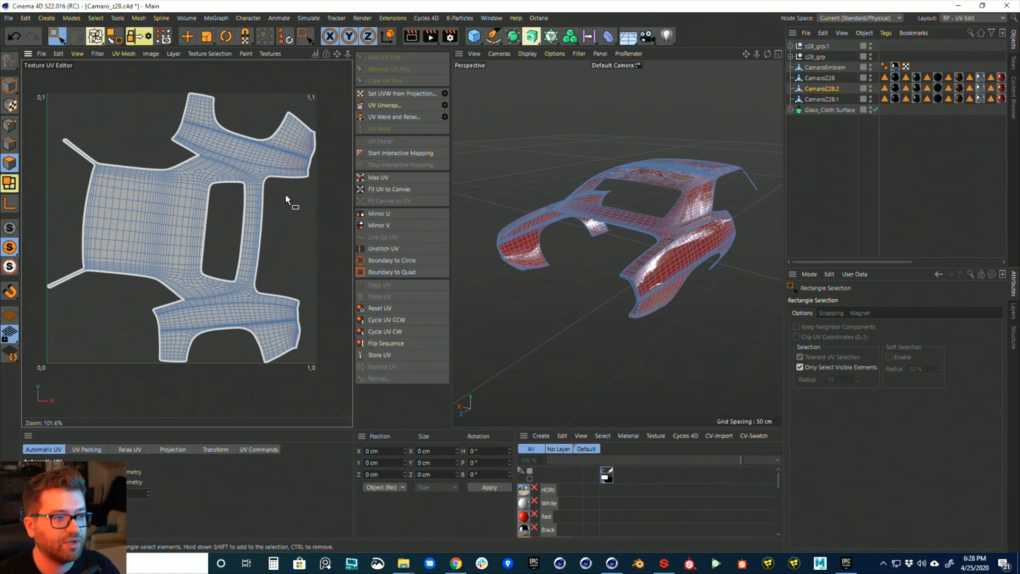
mouse_move(168, 232)
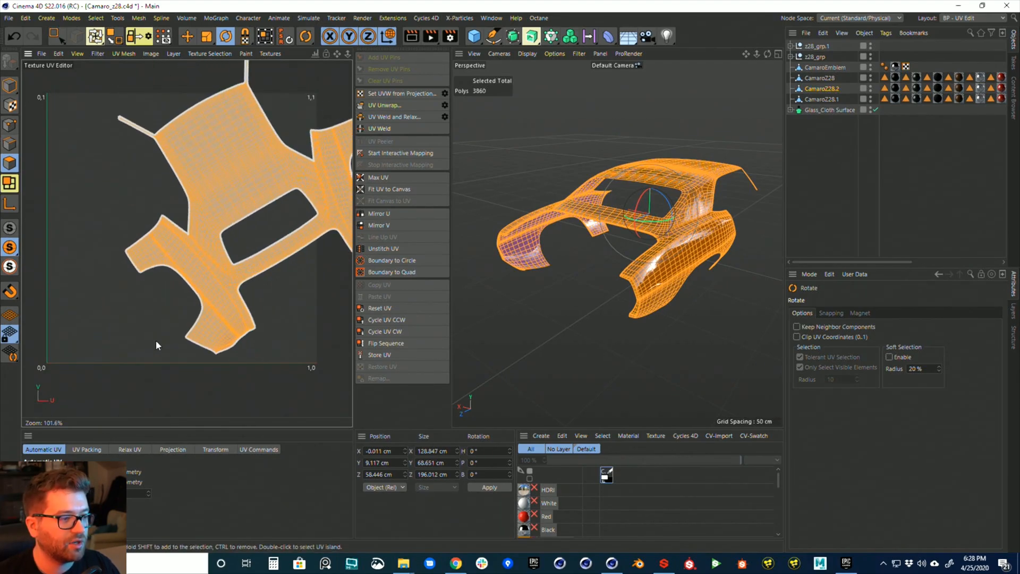
- Rotate and move the Camaro228.2 UV island upright to fill the 0–1 UV square
click(214, 448)
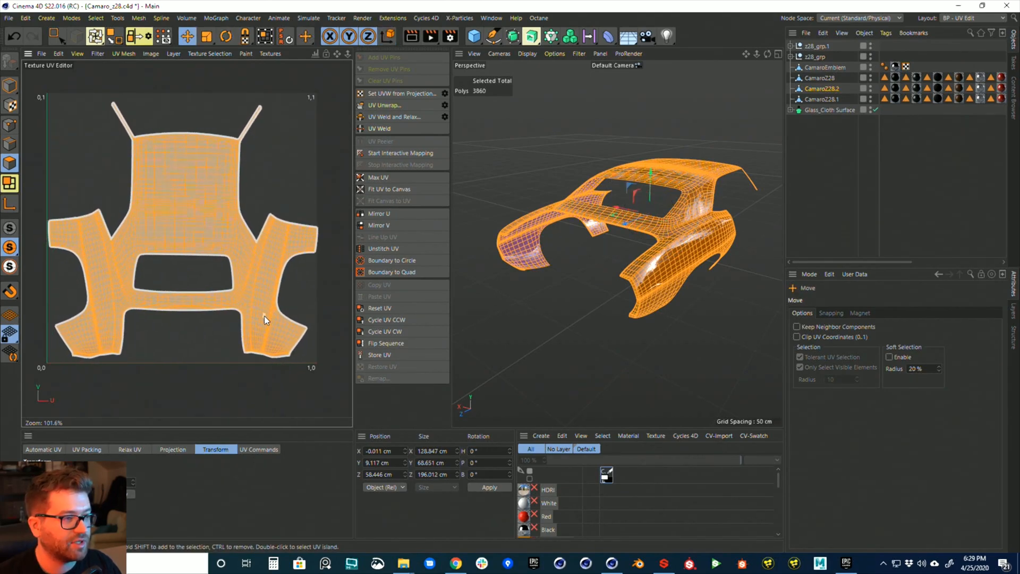
click(225, 36)
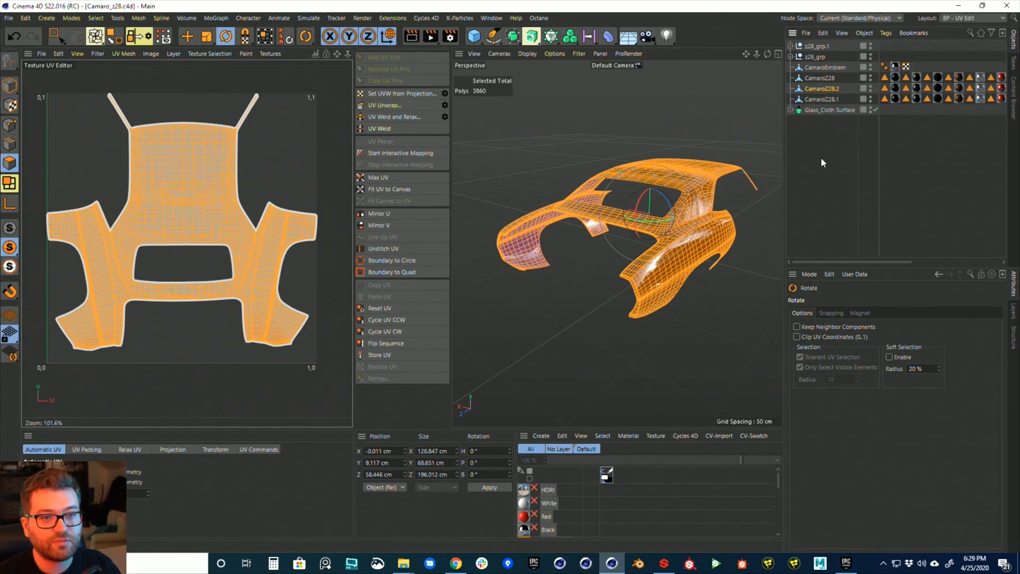
- Select the trunk lid polygons on Camaro228, grow the selection and split them off
click(825, 99)
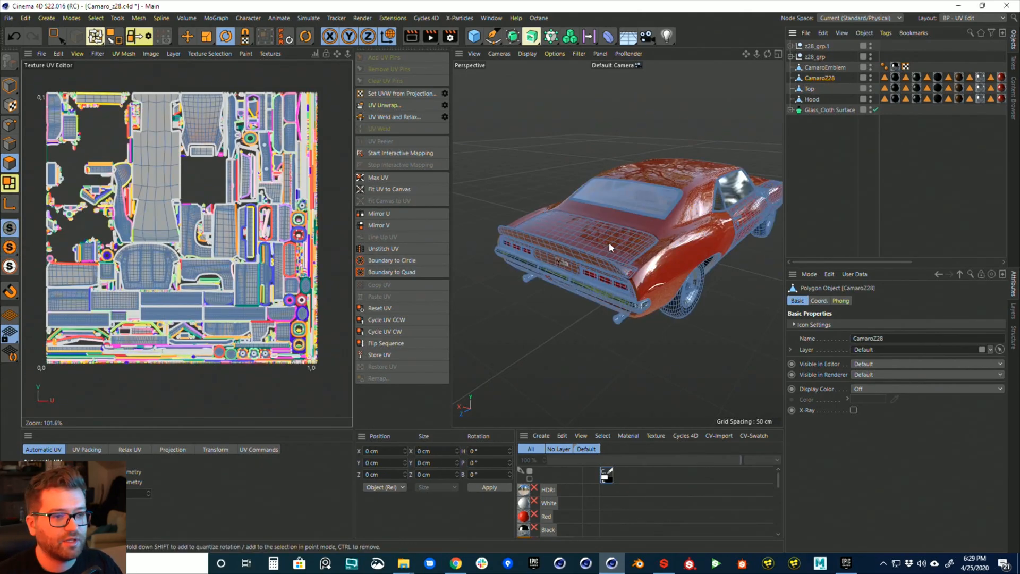
click(585, 231)
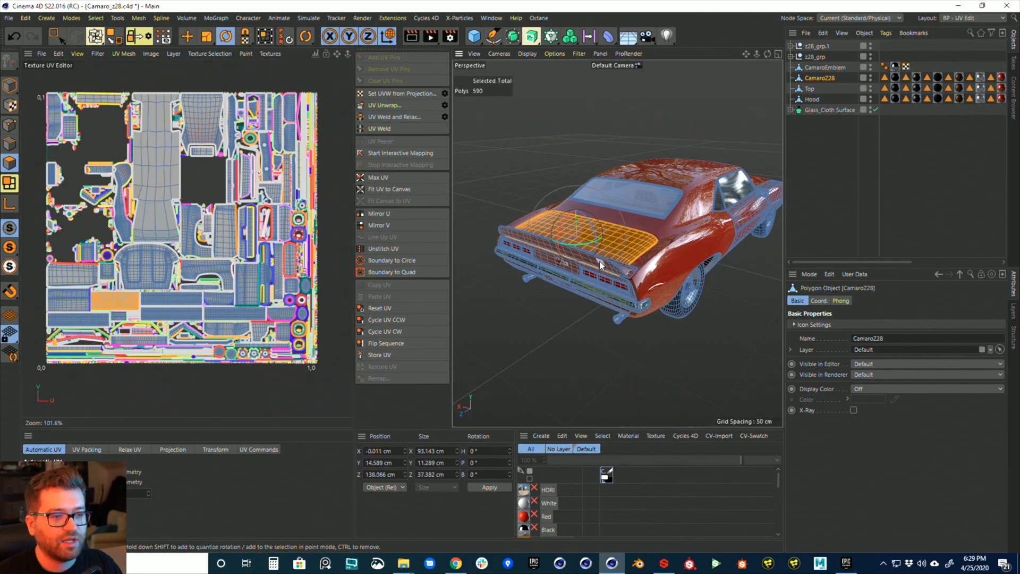
drag(598, 265, 592, 283)
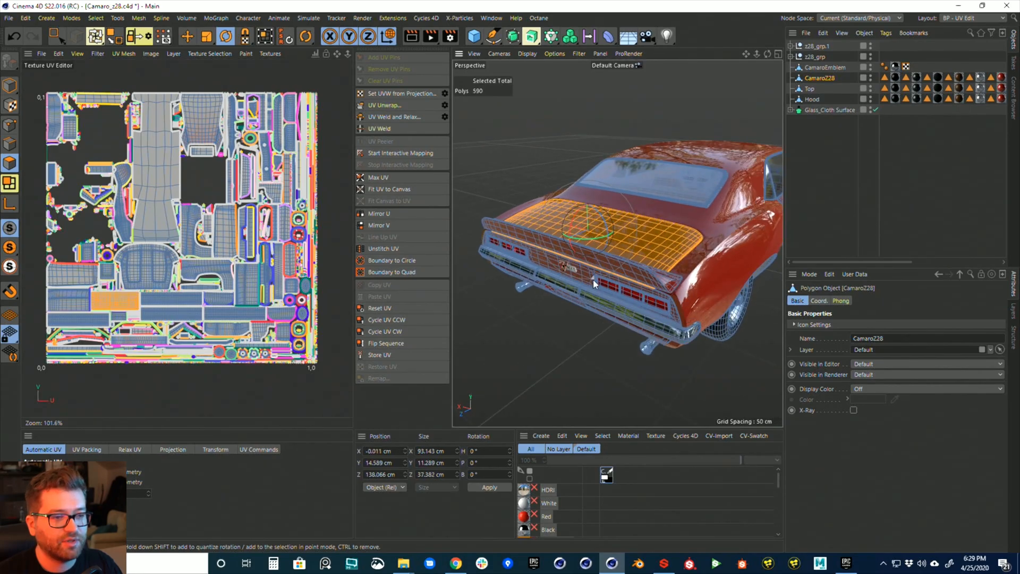
click(187, 36)
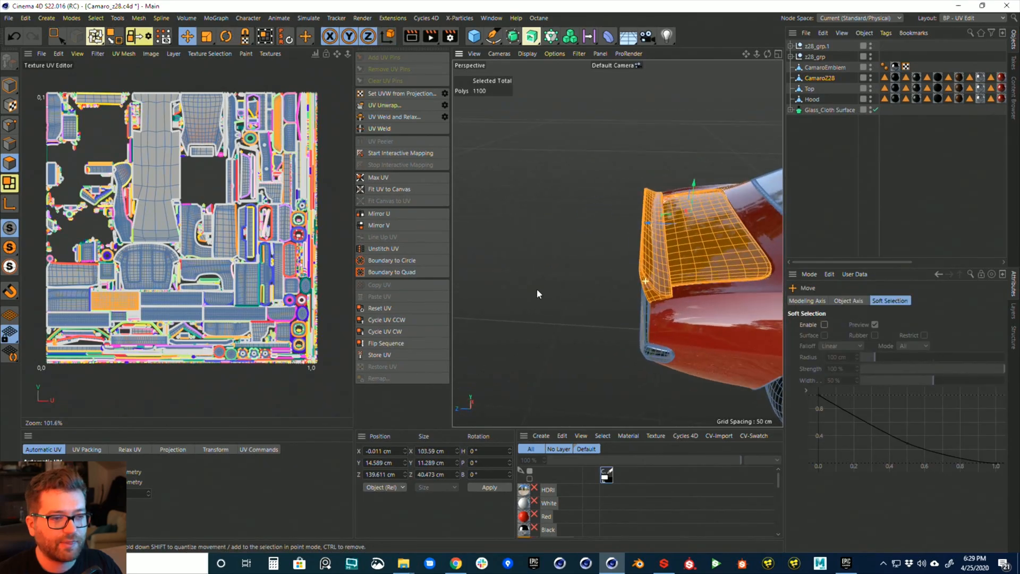
text(sp)
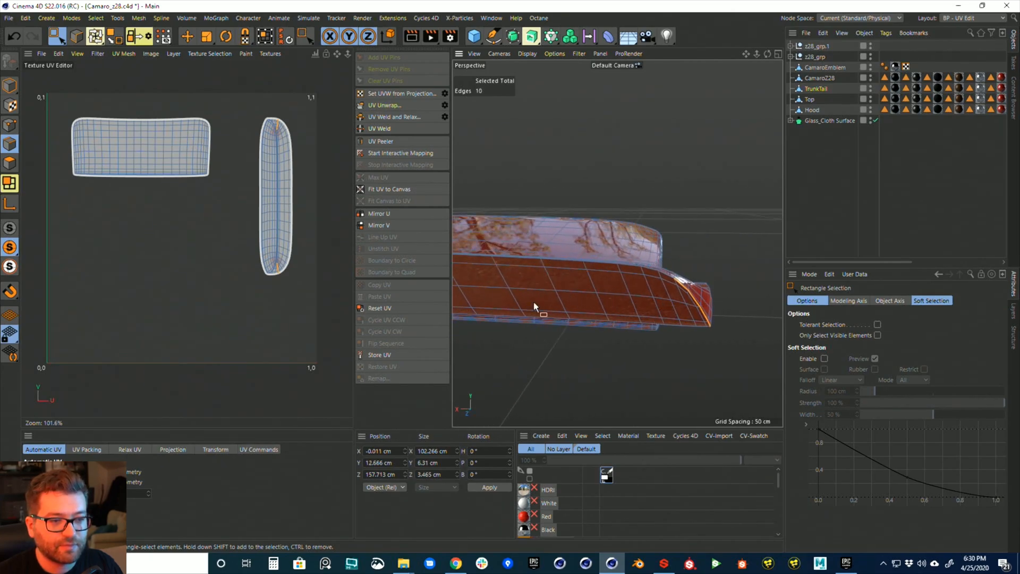
mouse_move(381, 129)
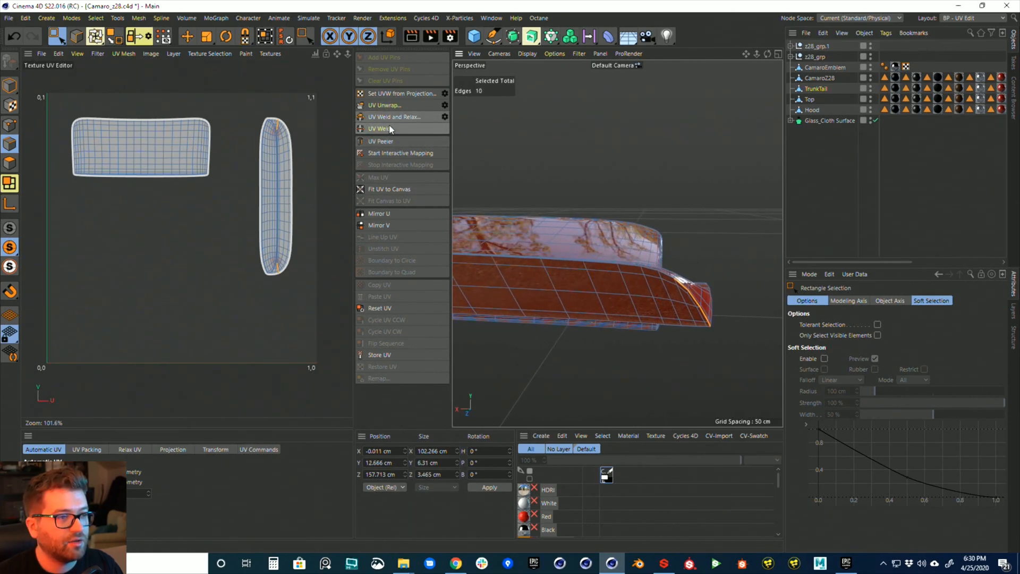
mouse_move(402, 110)
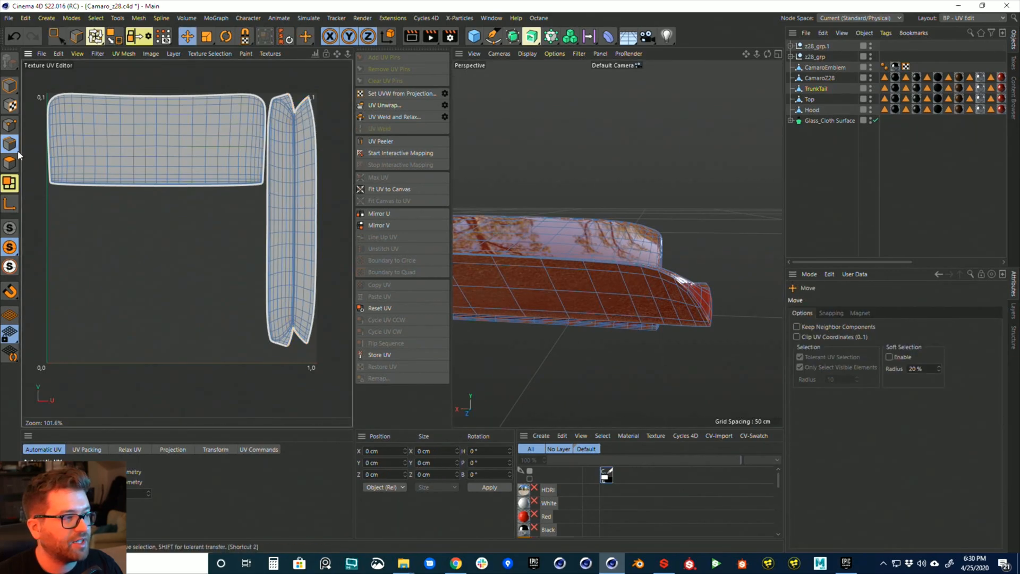
- UV Unwrap the trunk tail and select its folded side-strip island to place below the top panel
click(77, 53)
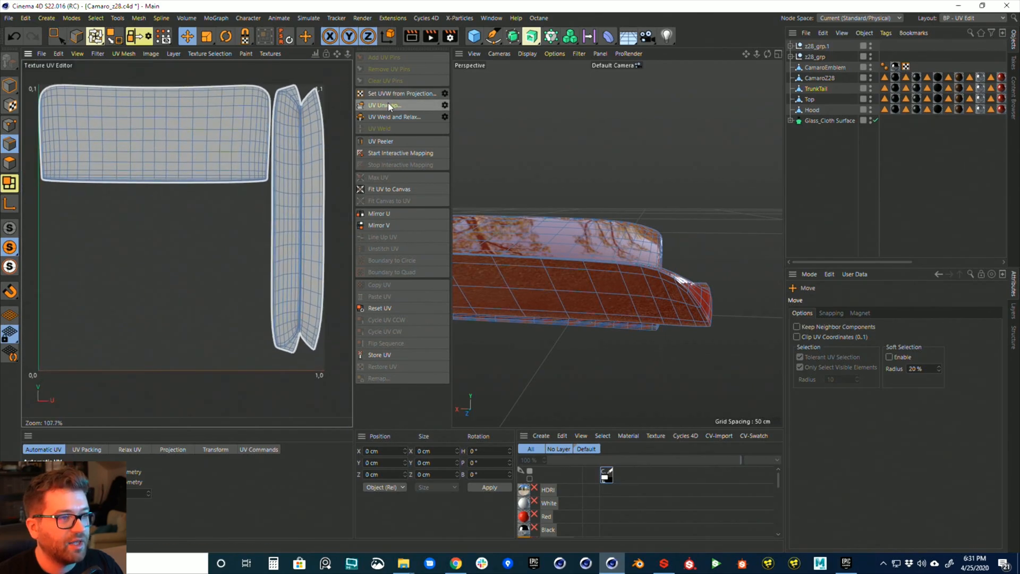
mouse_move(386, 105)
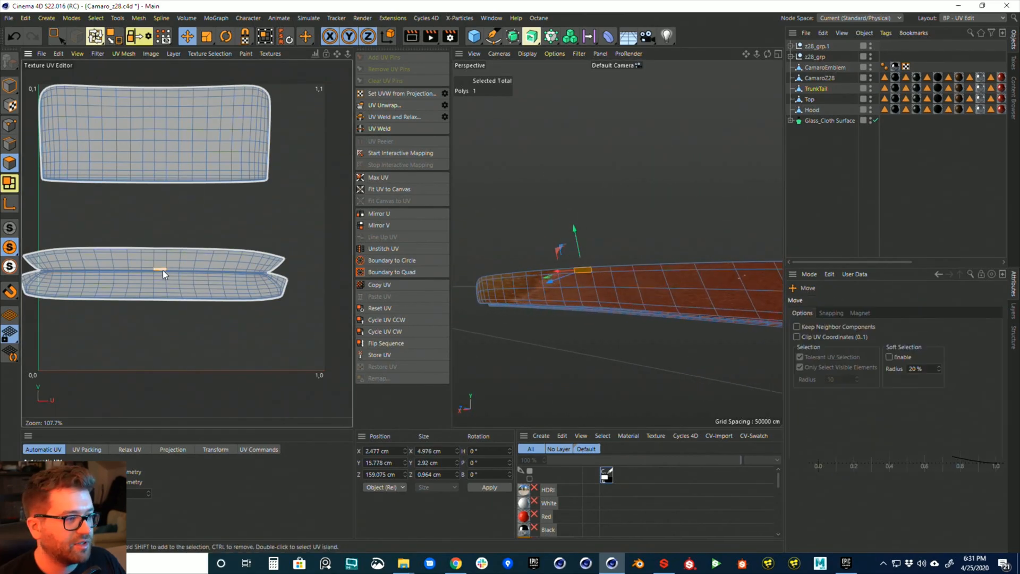
click(225, 36)
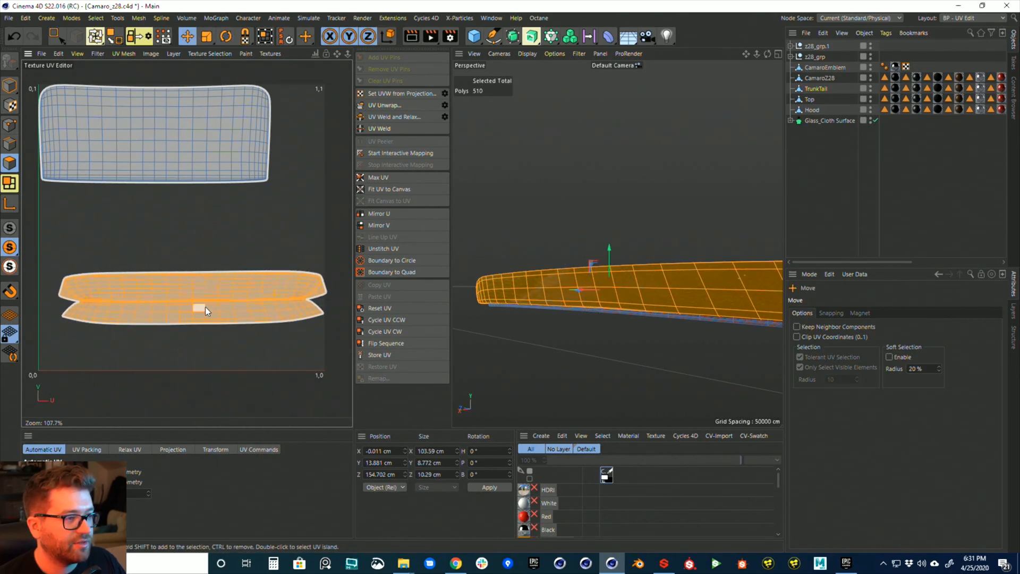
click(86, 448)
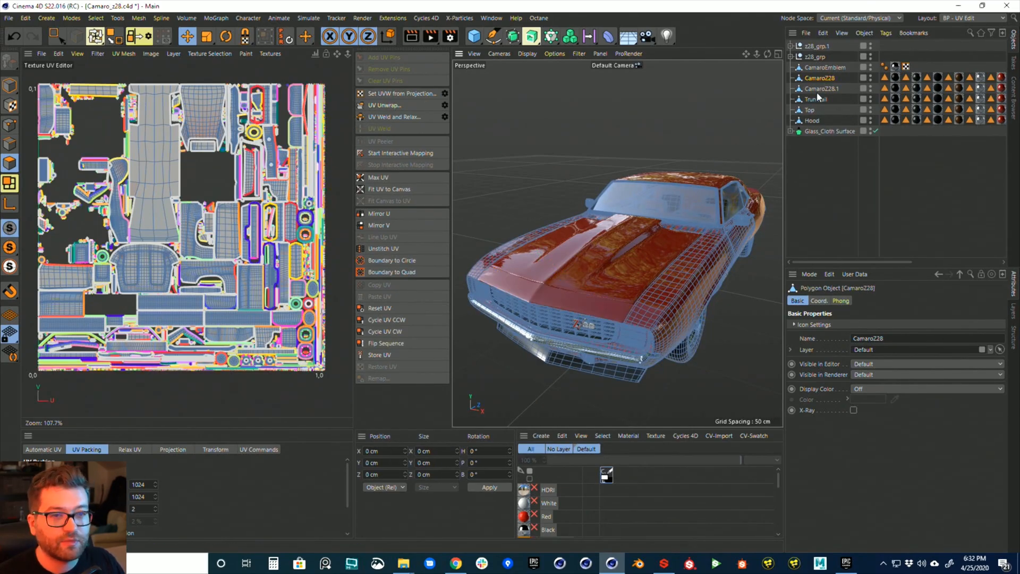
- Rename the newly split-off hood object to FrontHood in the Object Manager
click(821, 88)
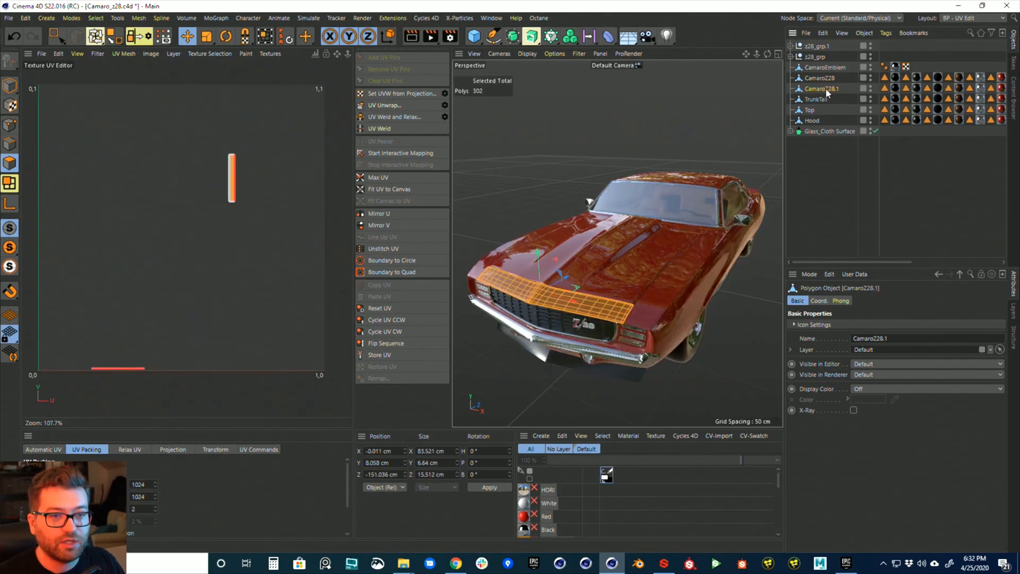
double_click(821, 88)
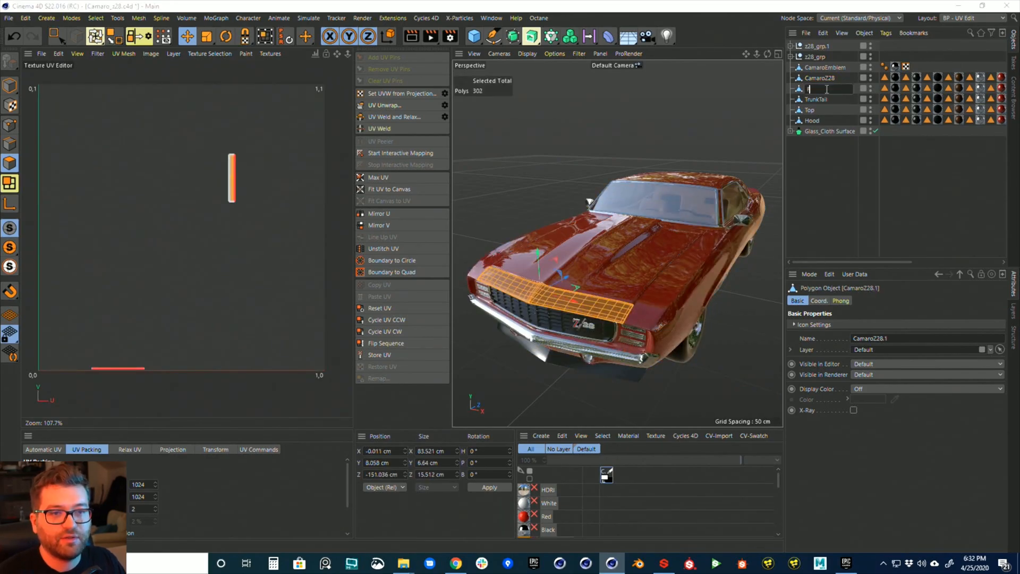
text(FrontHoodPiece)
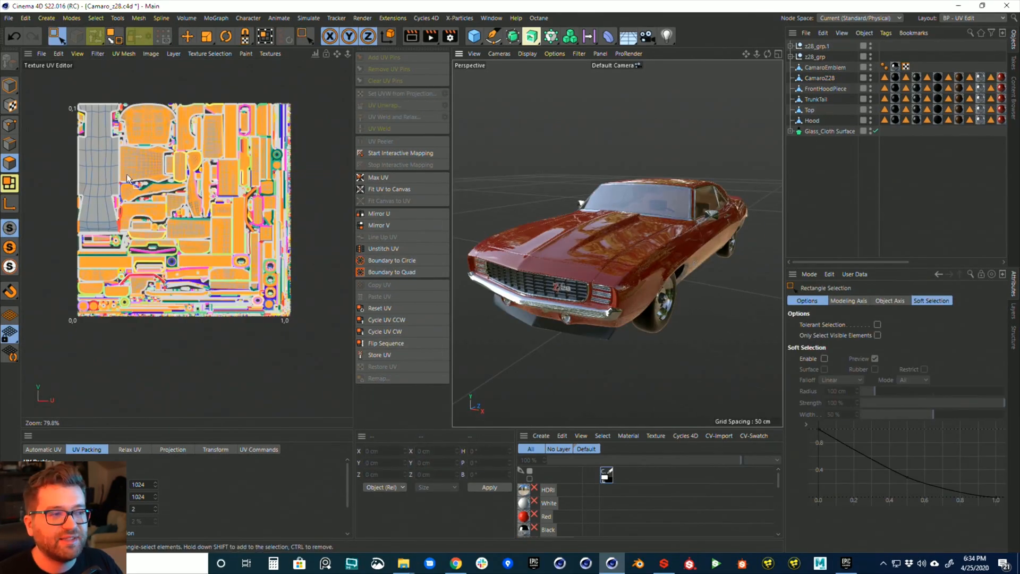
- Split the underside polygons into their own object and name it Bottom
click(187, 36)
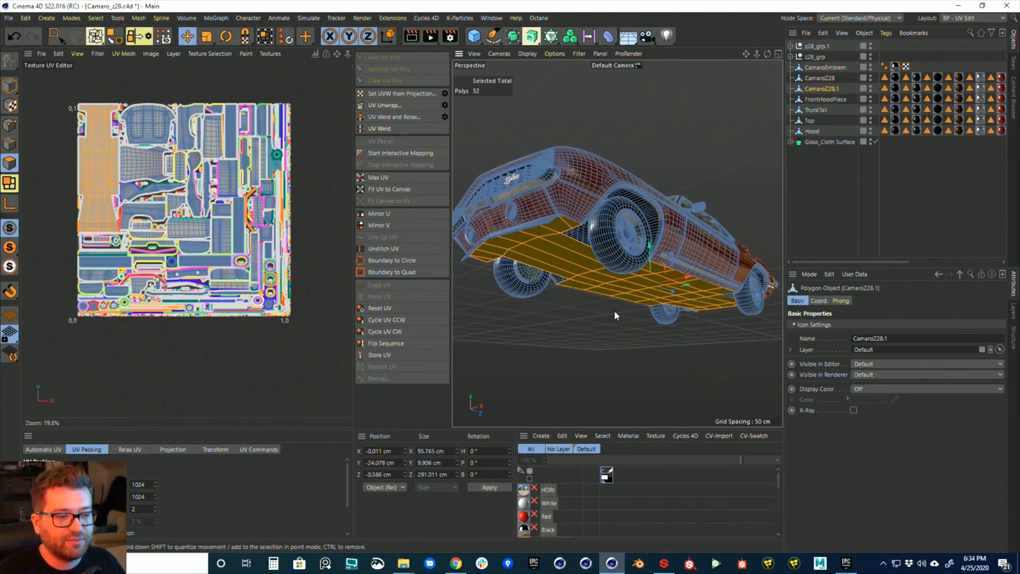
click(821, 77)
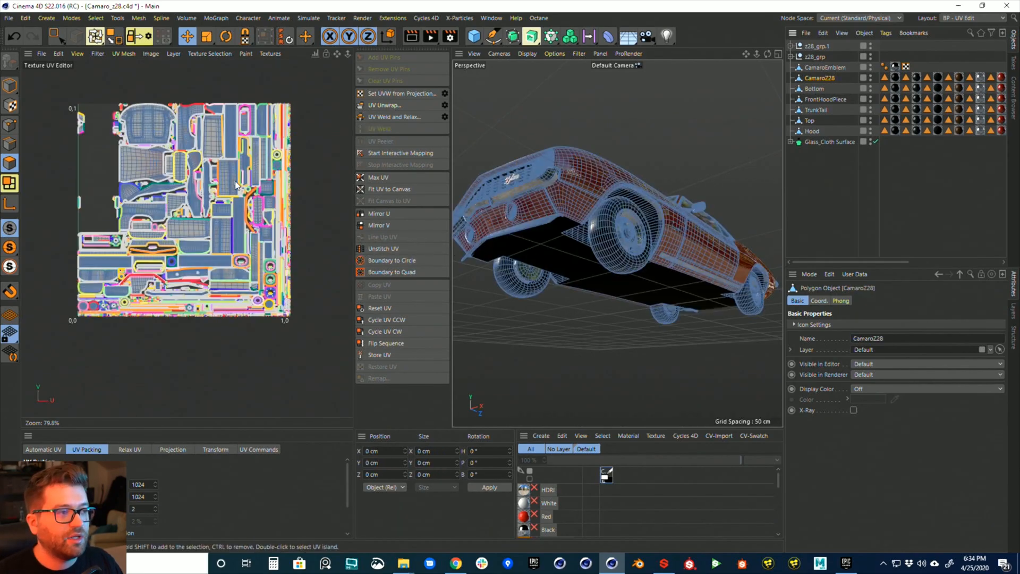
click(399, 93)
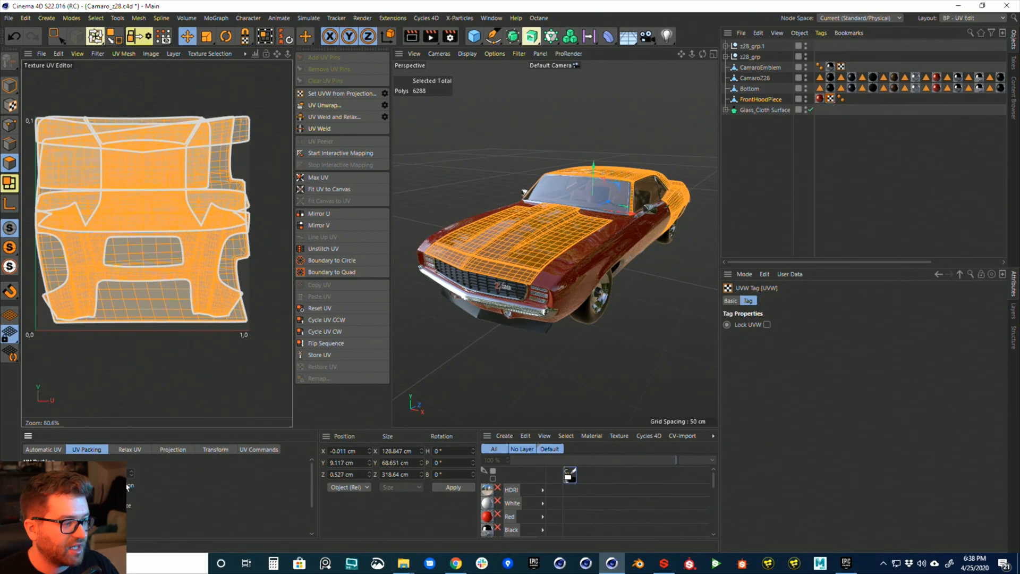
mouse_move(130, 483)
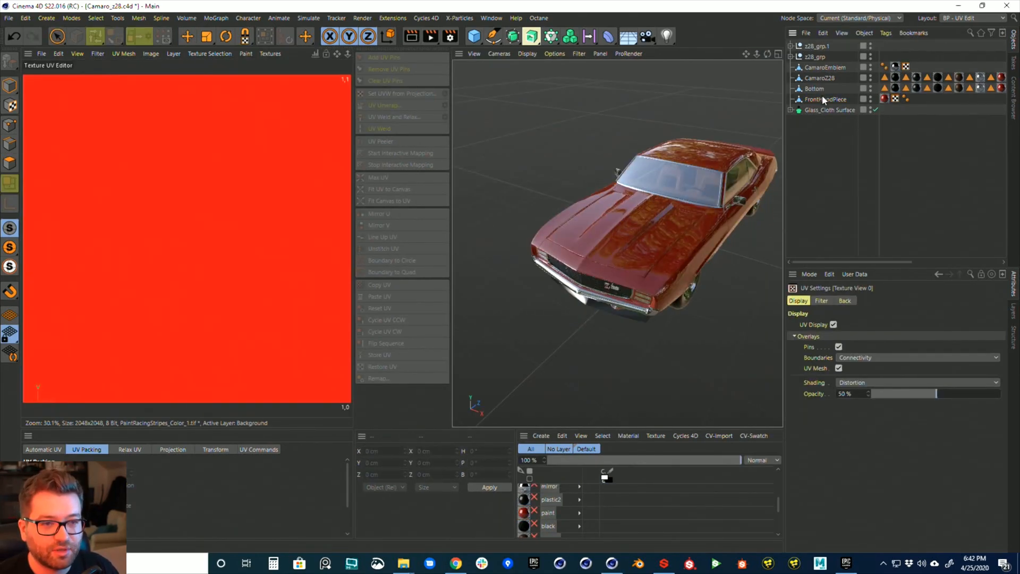
- Duplicate the paint material as PaintRacingStripes with a new 2048×2048 dark red colour texture
click(549, 512)
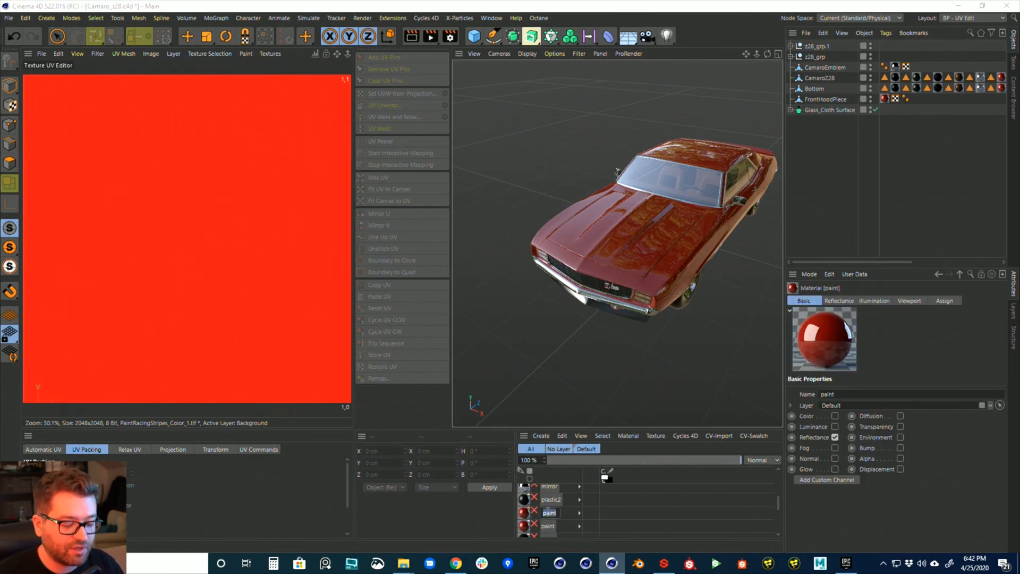
text(agingStripes)
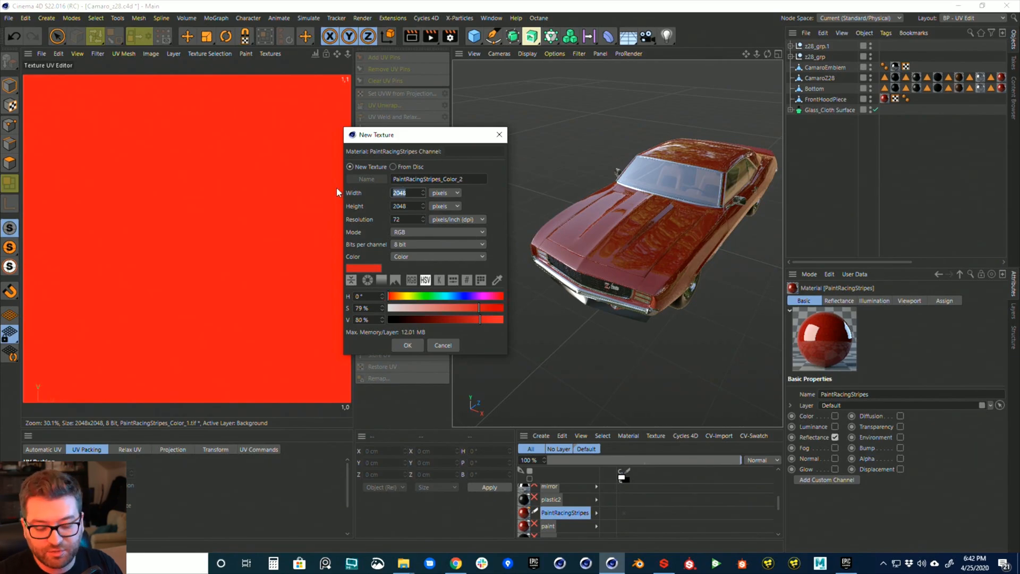
text(10)
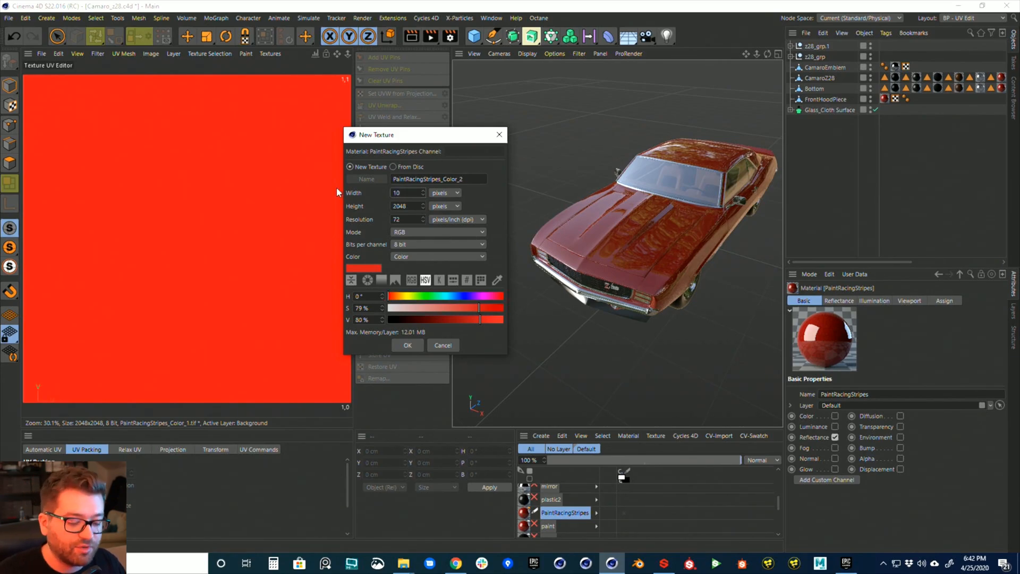
text(2048)
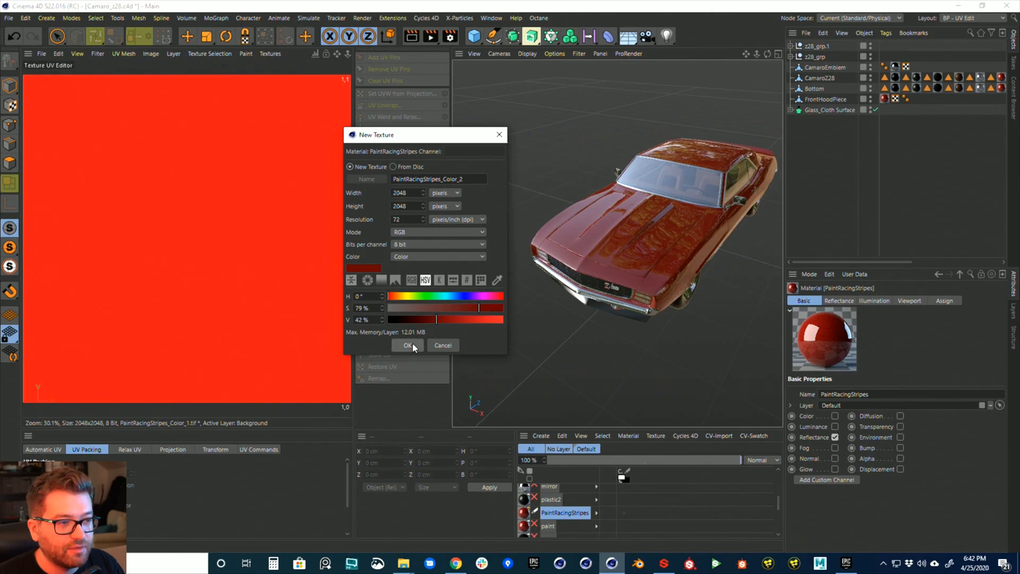
click(408, 344)
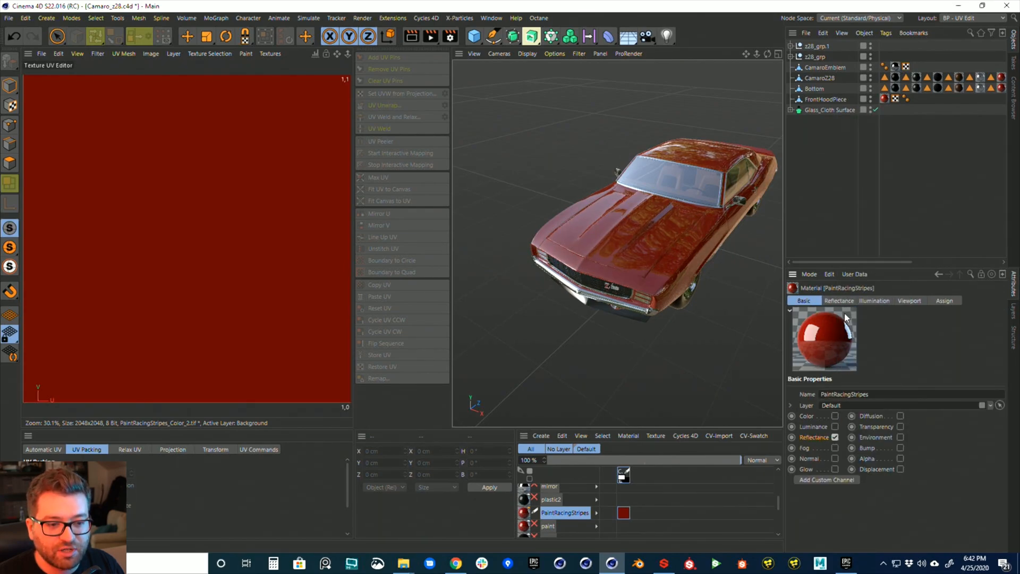
- Adjust the PaintRacingStripes material's reflectance settings and view the hood from above
click(839, 299)
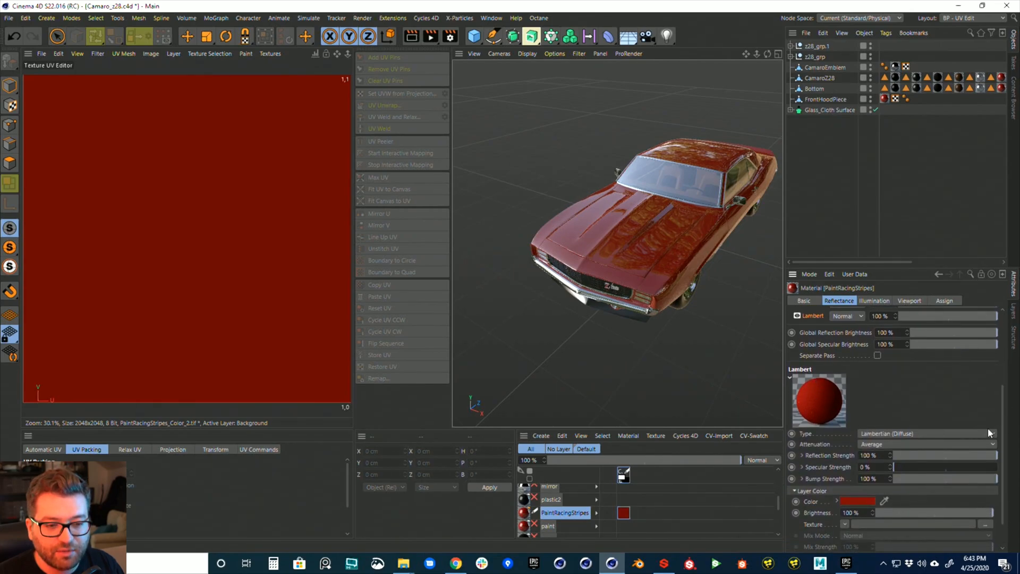
click(846, 524)
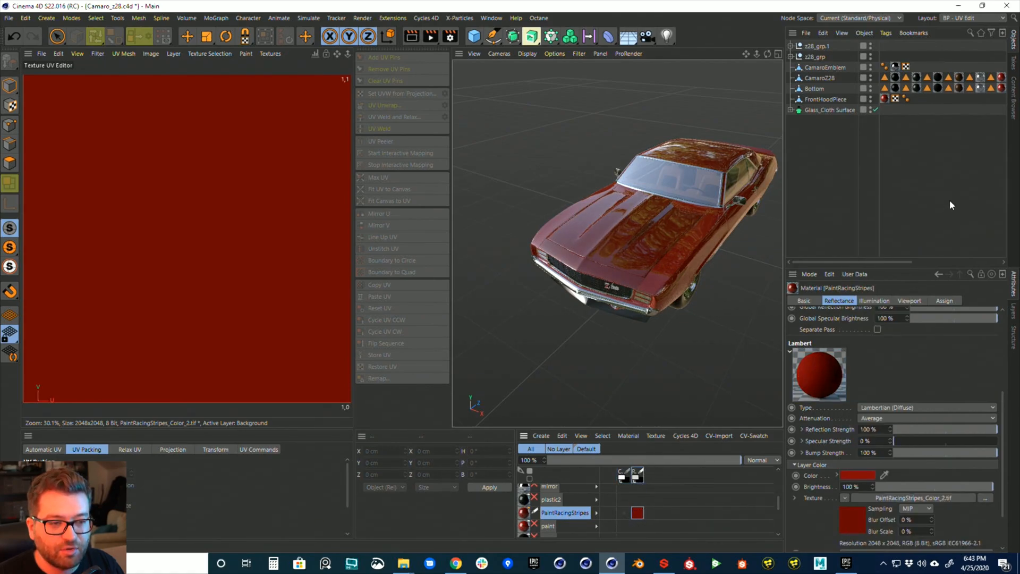
drag(650, 227, 640, 253)
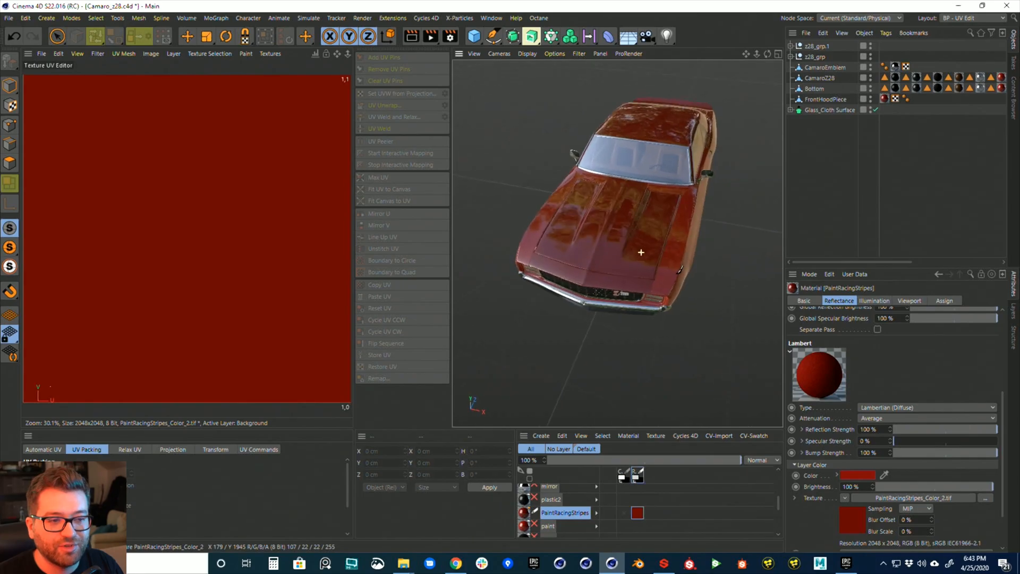
- In the BP - 3D Paint layout, mark two rectangular stripes down the car and fill them white
click(969, 18)
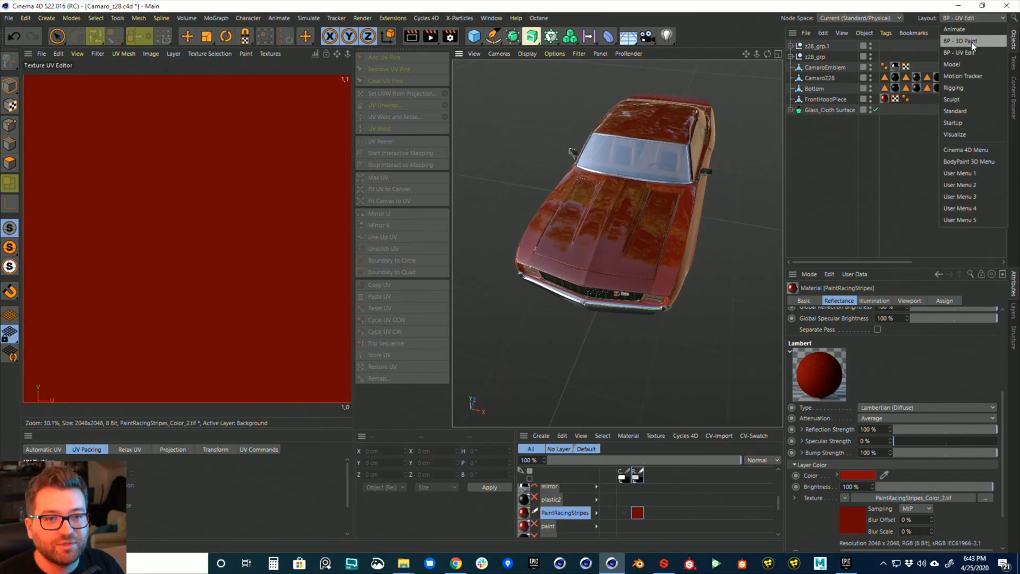
click(958, 40)
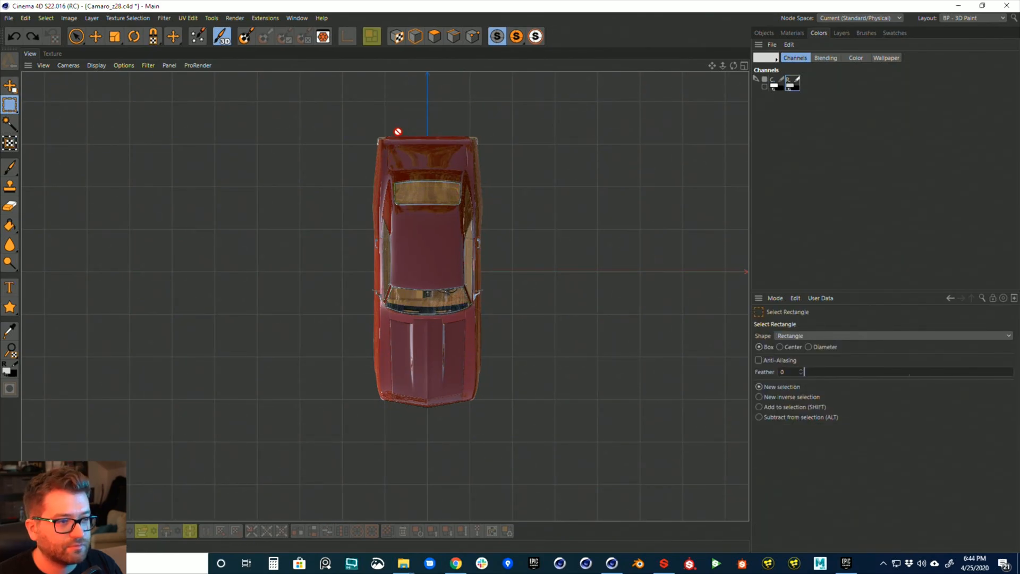
drag(399, 133, 424, 415)
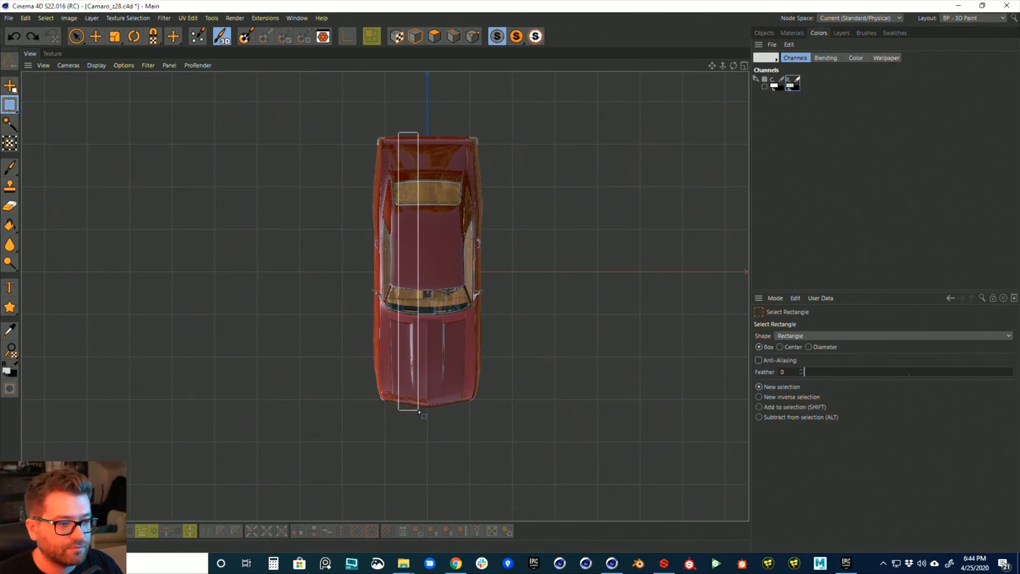
drag(408, 135, 424, 416)
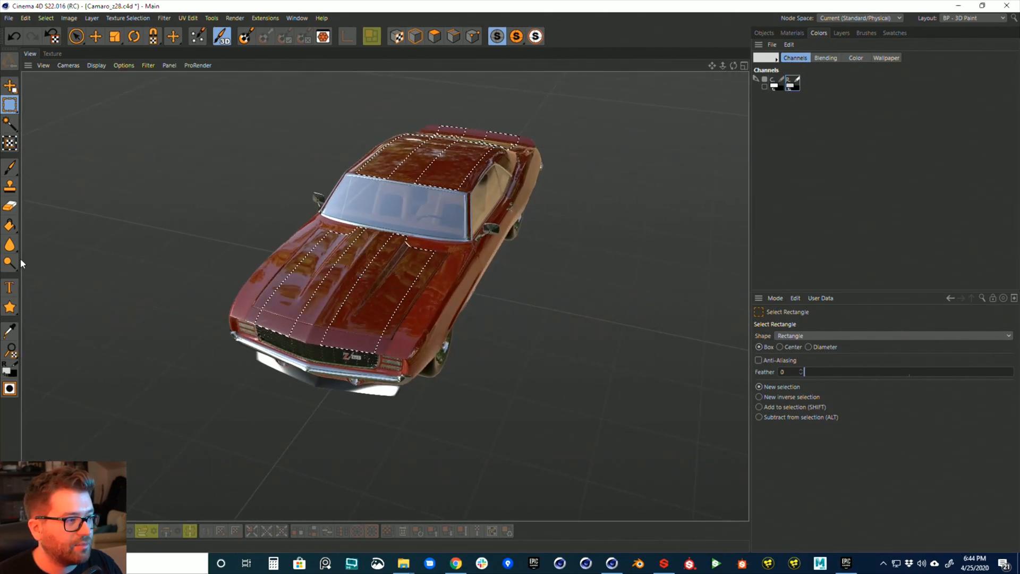
click(11, 226)
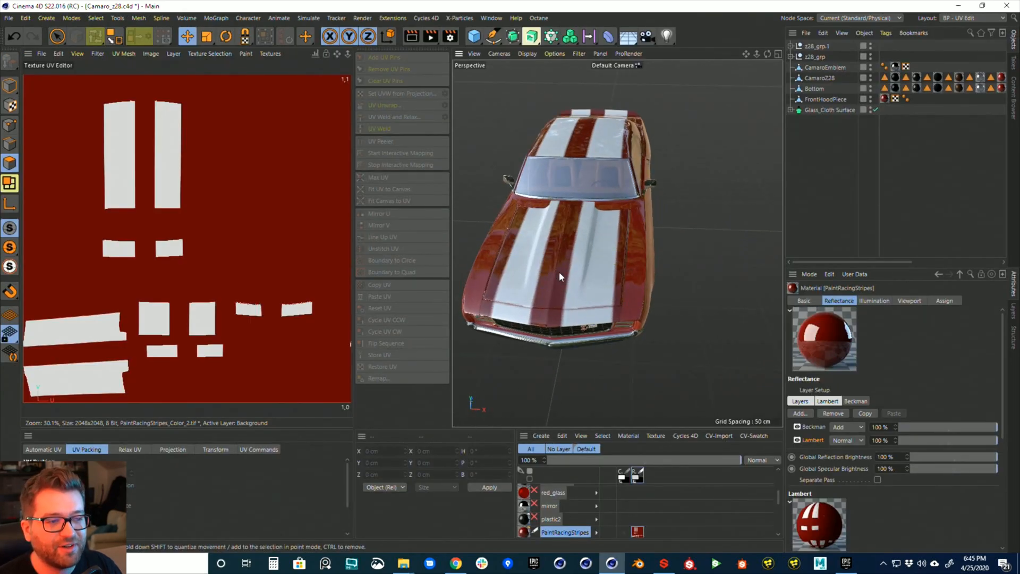
drag(560, 277, 663, 335)
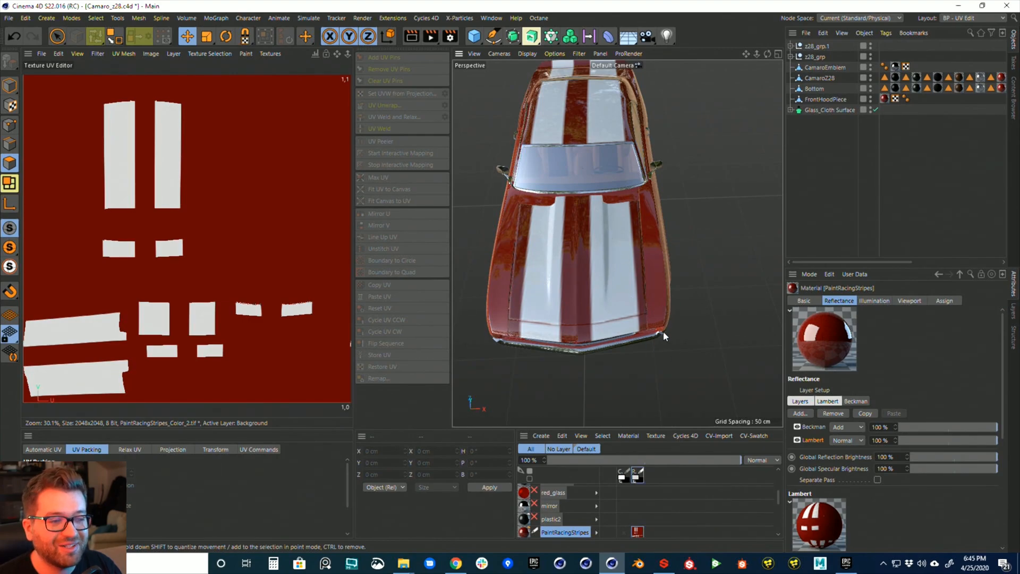